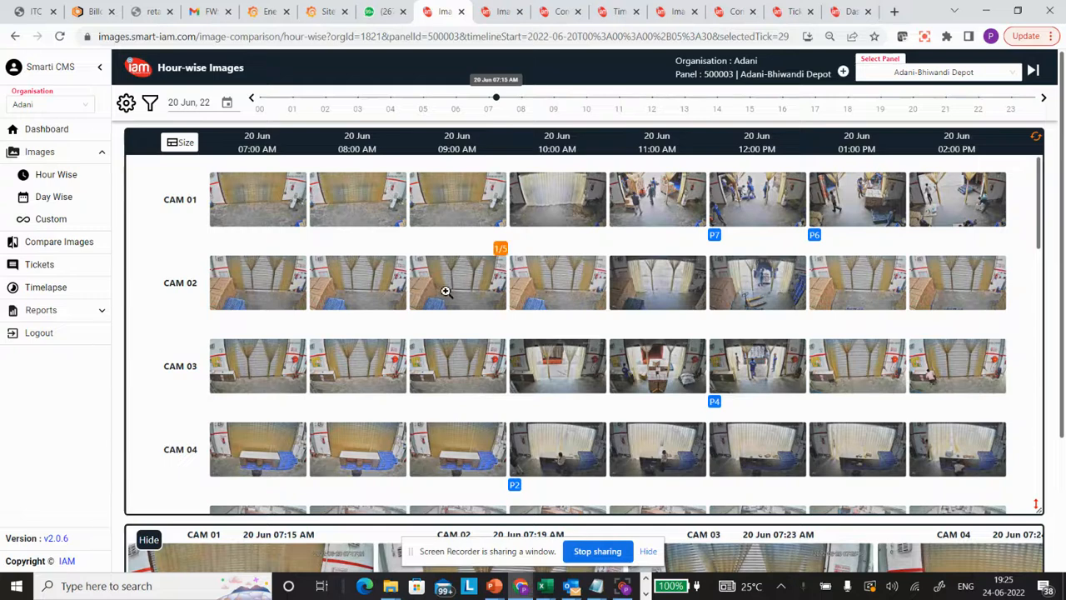
mouse_move(455, 293)
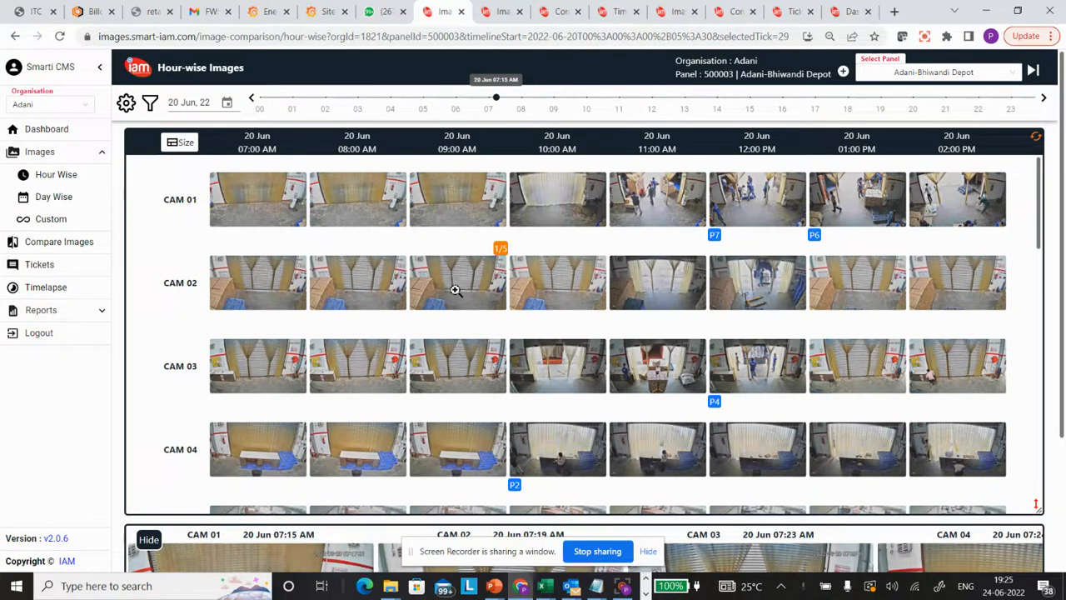
mouse_move(323, 235)
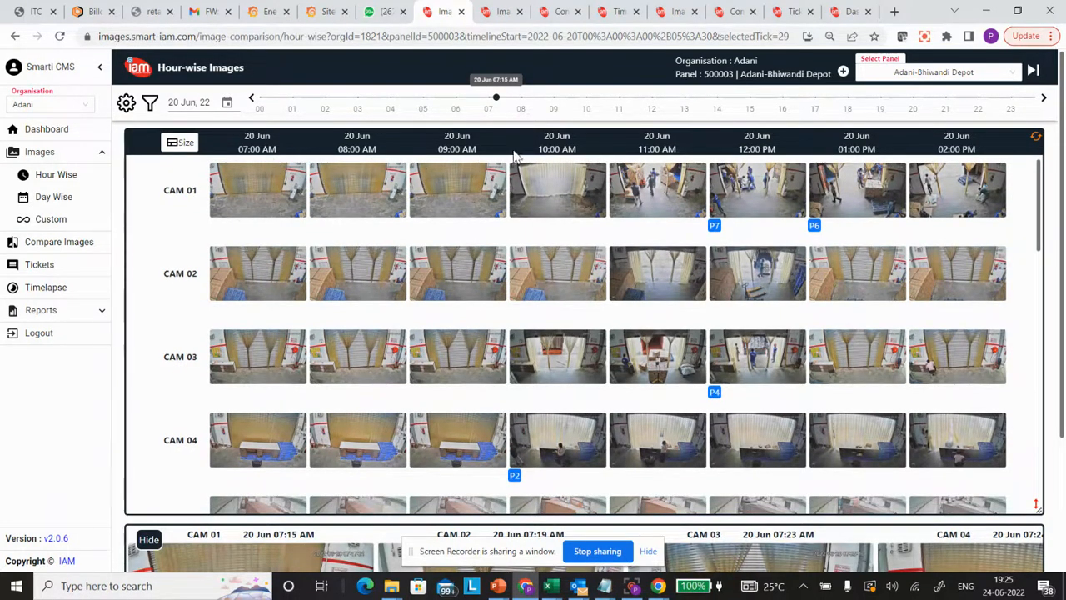
- Scroll down the Bhiwandi 20 June hour-wise grid through the camera rows to CAM 09
scroll("down", 3)
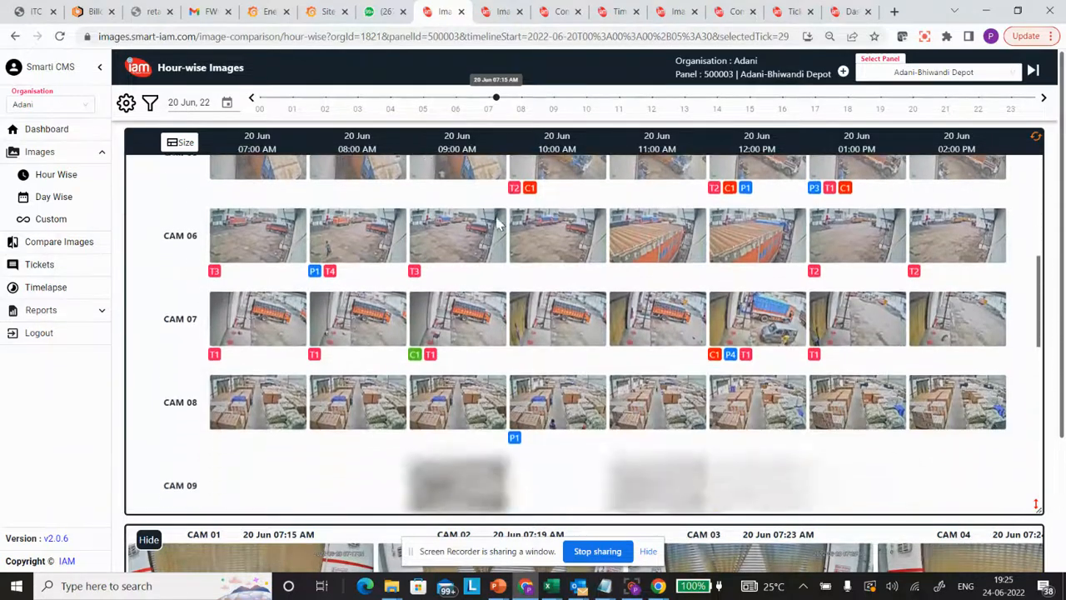
scroll("down", 3)
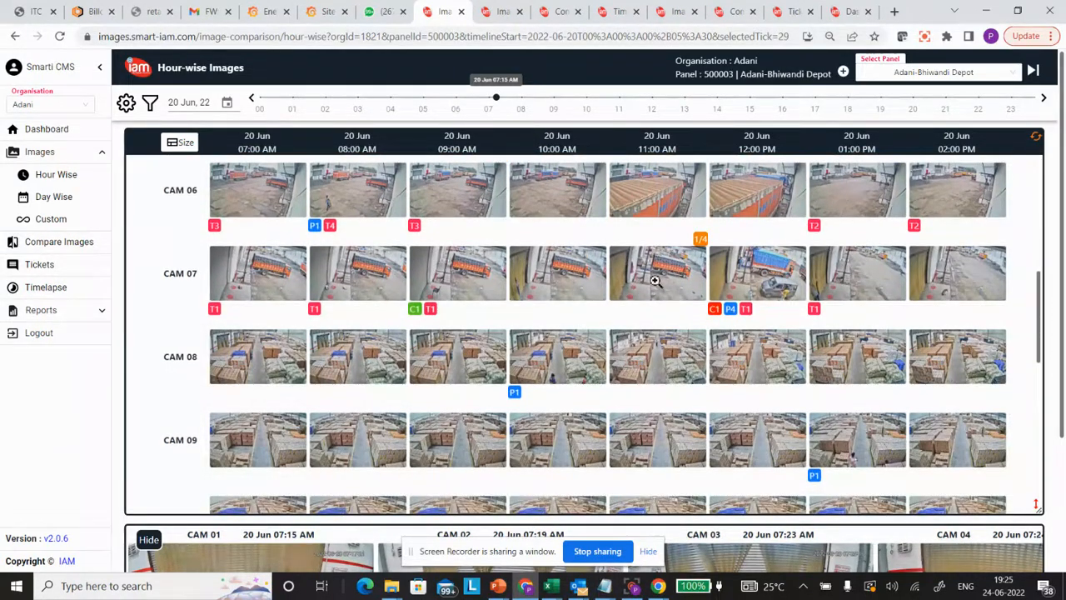
scroll("down", 3)
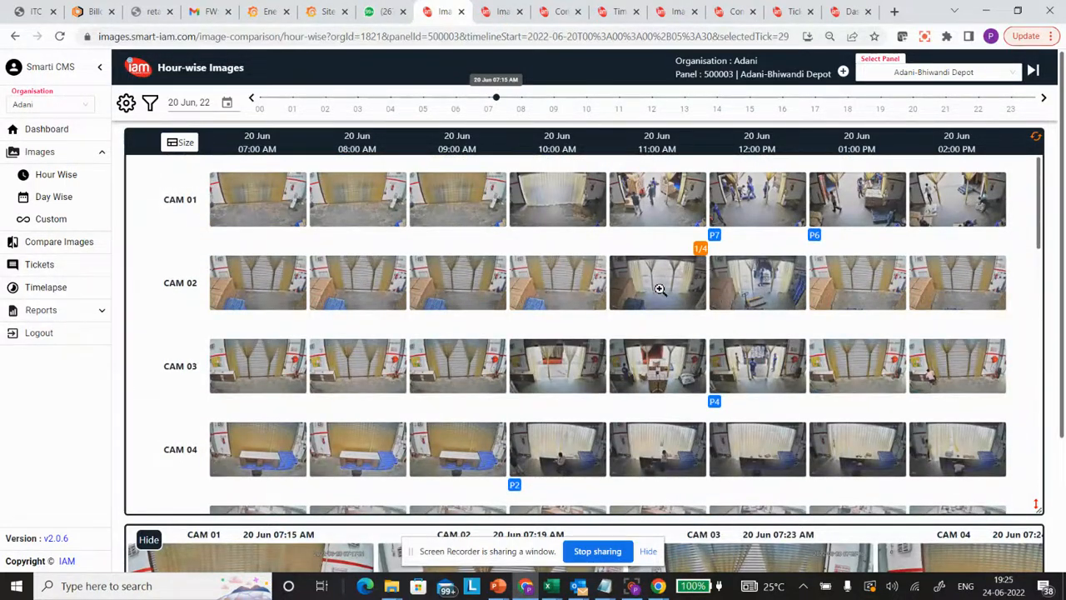
mouse_move(666, 350)
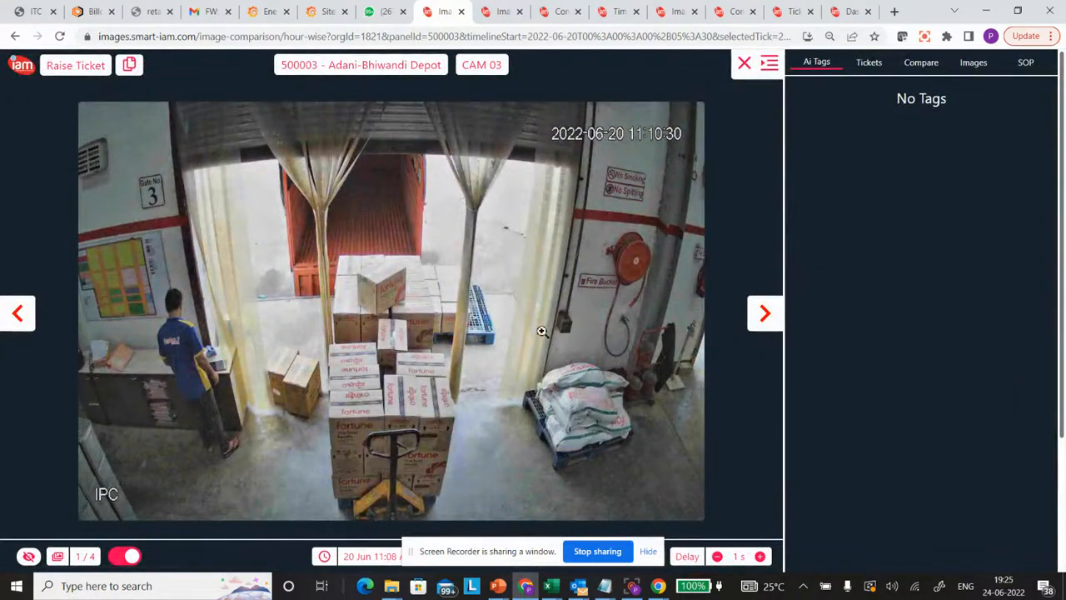
- Step through the next CAM 03 and CAM 01 images, including the seven-person tag, then close the viewer
left_click(762, 313)
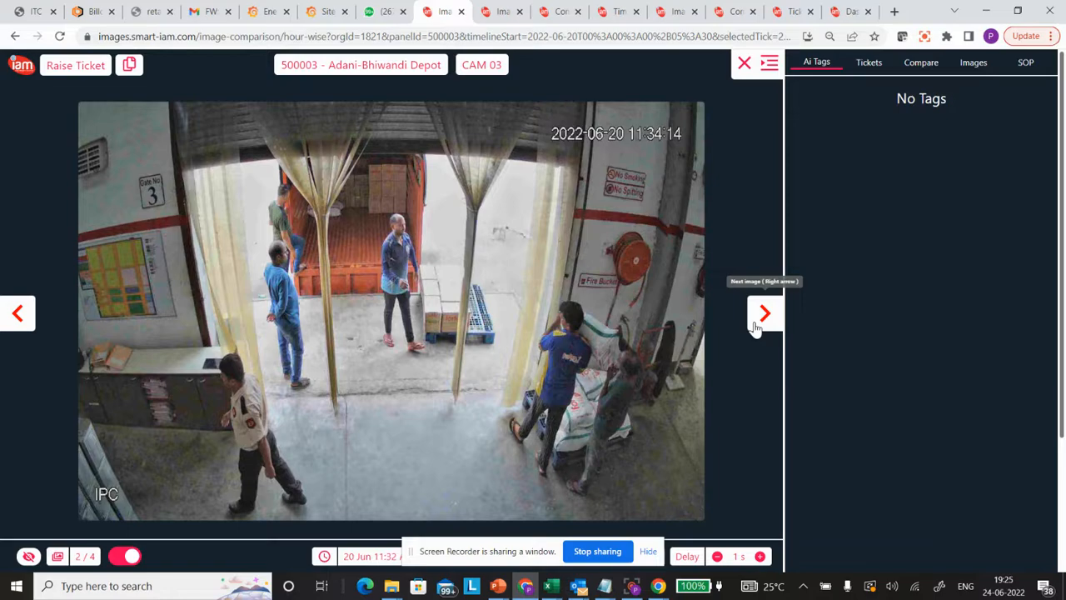
left_click(763, 313)
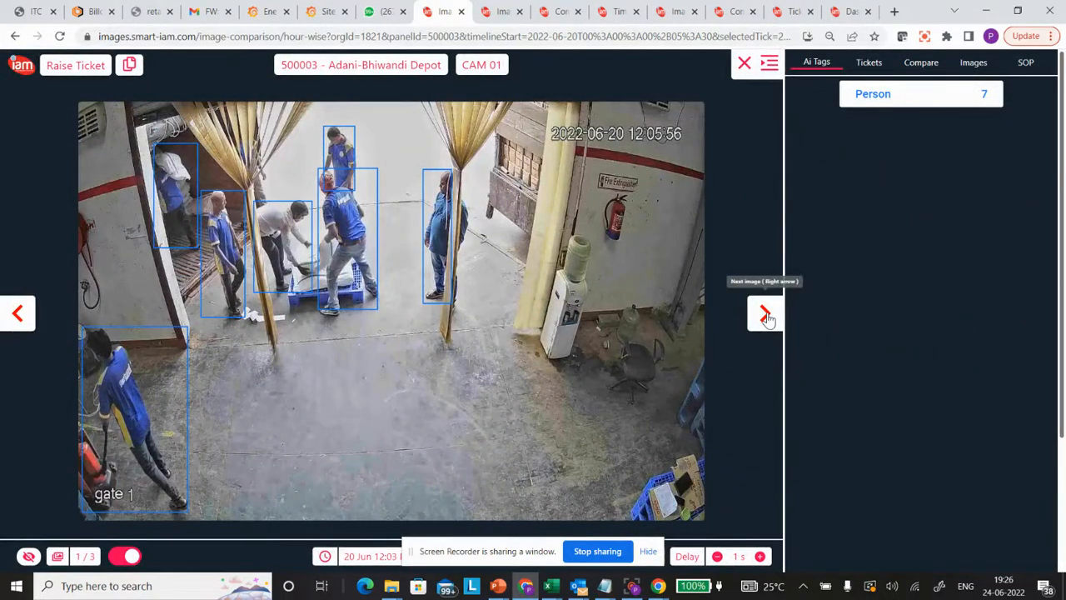
left_click(763, 313)
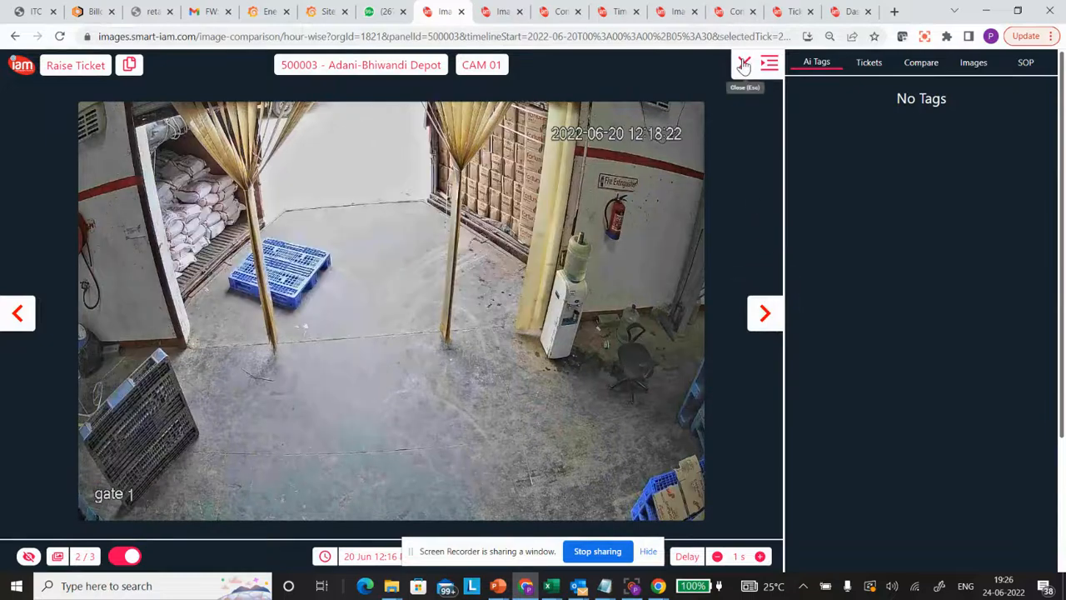
left_click(743, 63)
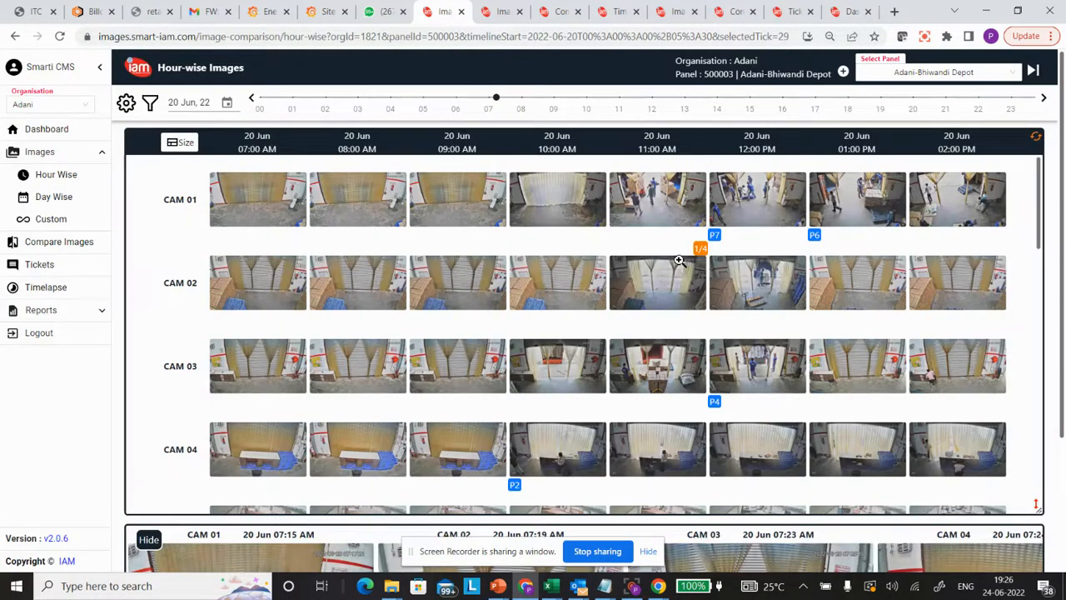
- Scroll to CAM 07 and view its 12 PM image with truck, car and four person tags
scroll("down", 3)
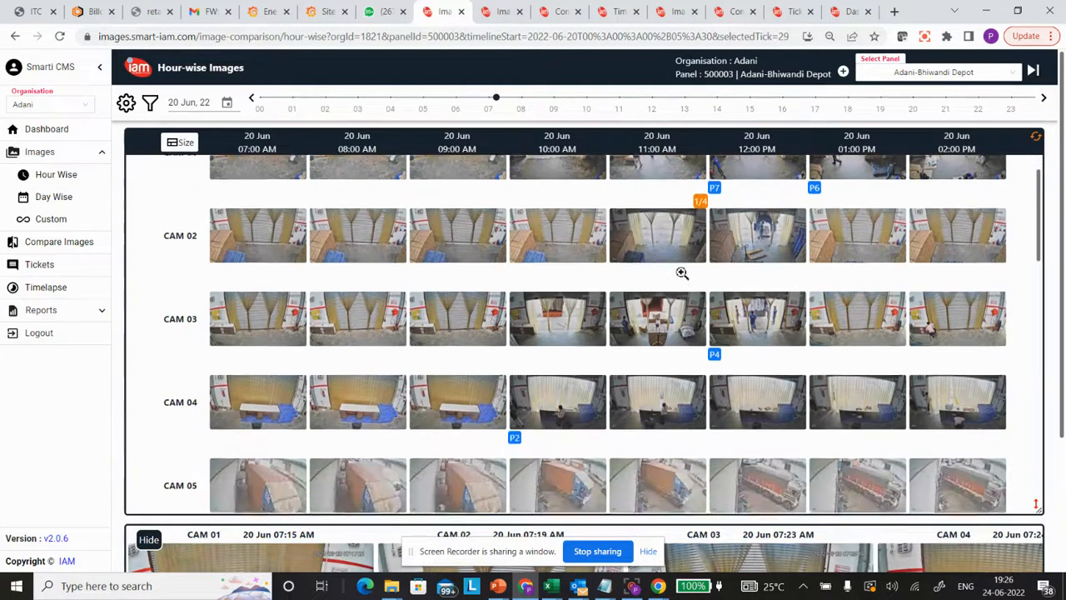
scroll("down", 3)
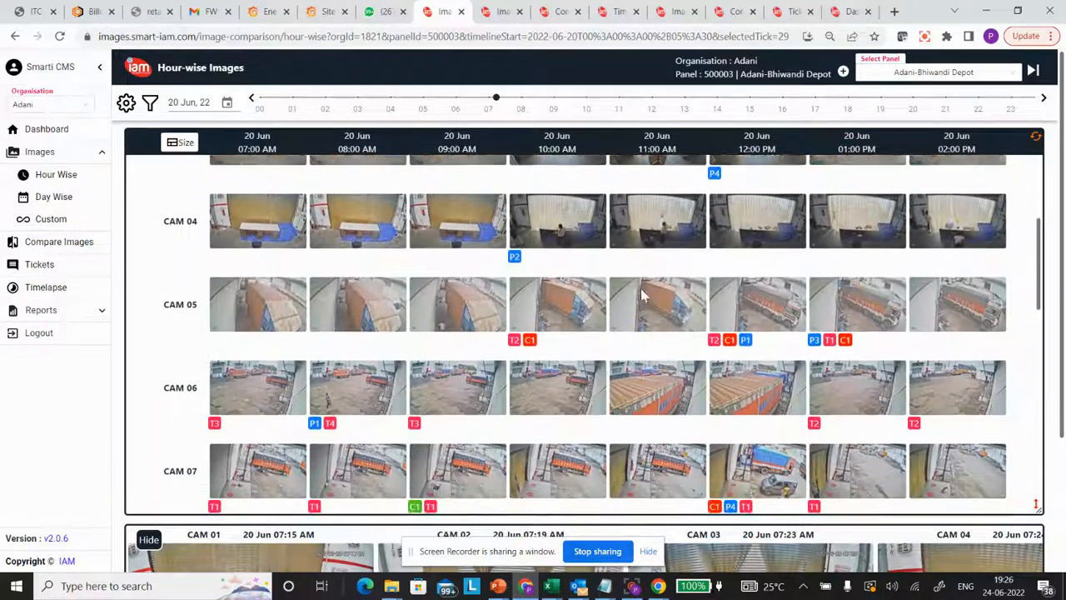
scroll("down", 3)
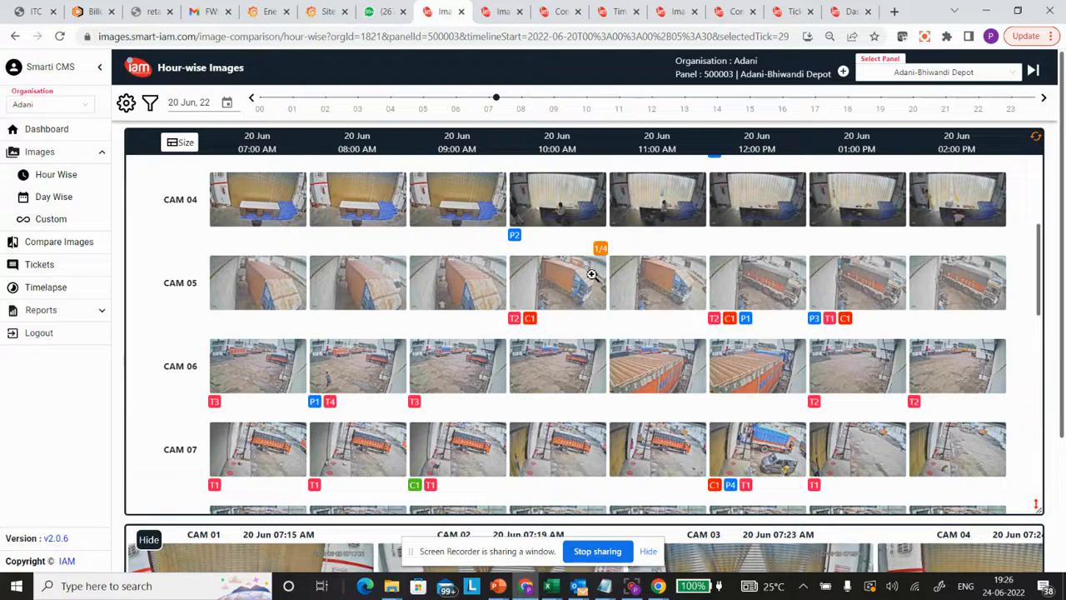
scroll("down", 3)
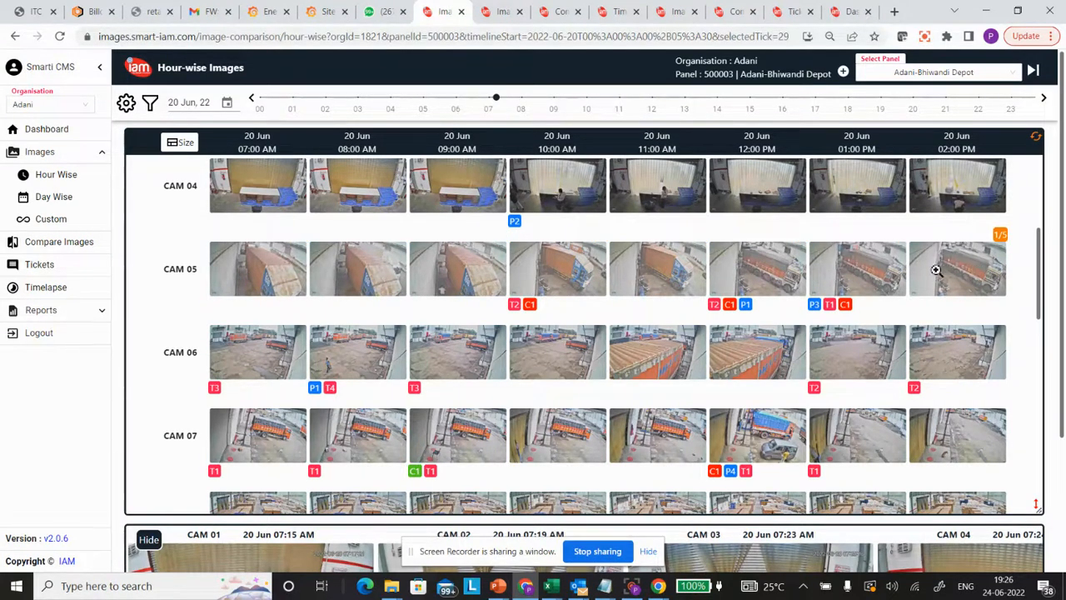
scroll("down", 3)
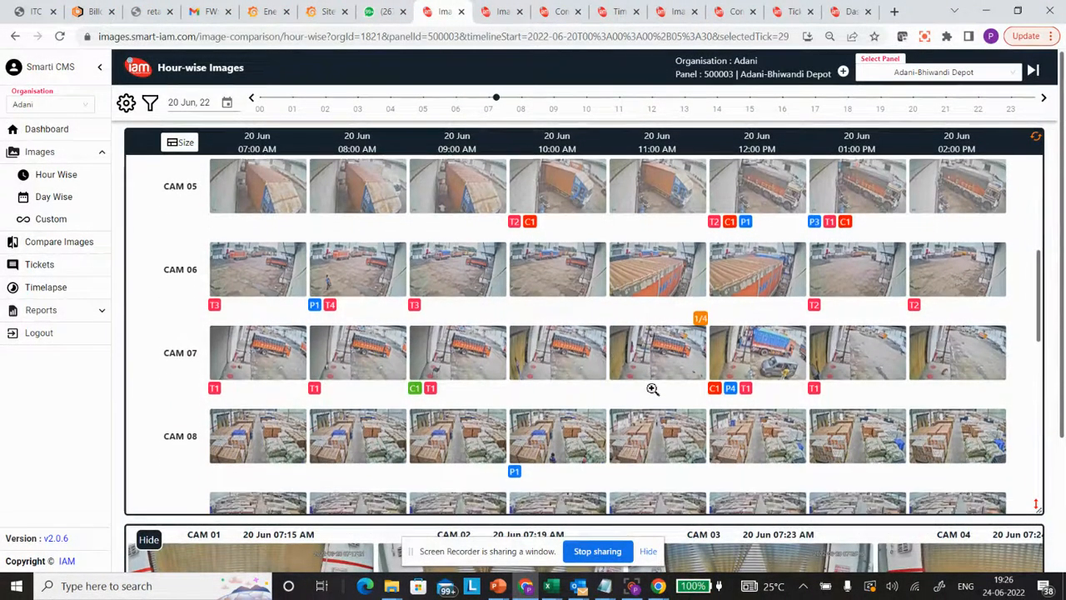
scroll("down", 3)
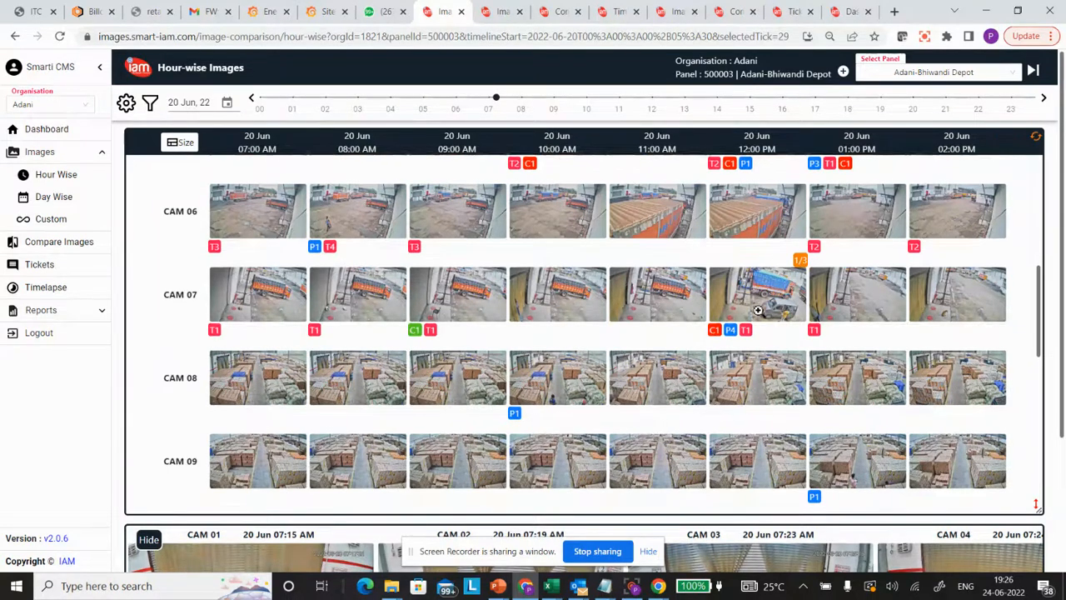
left_click(756, 294)
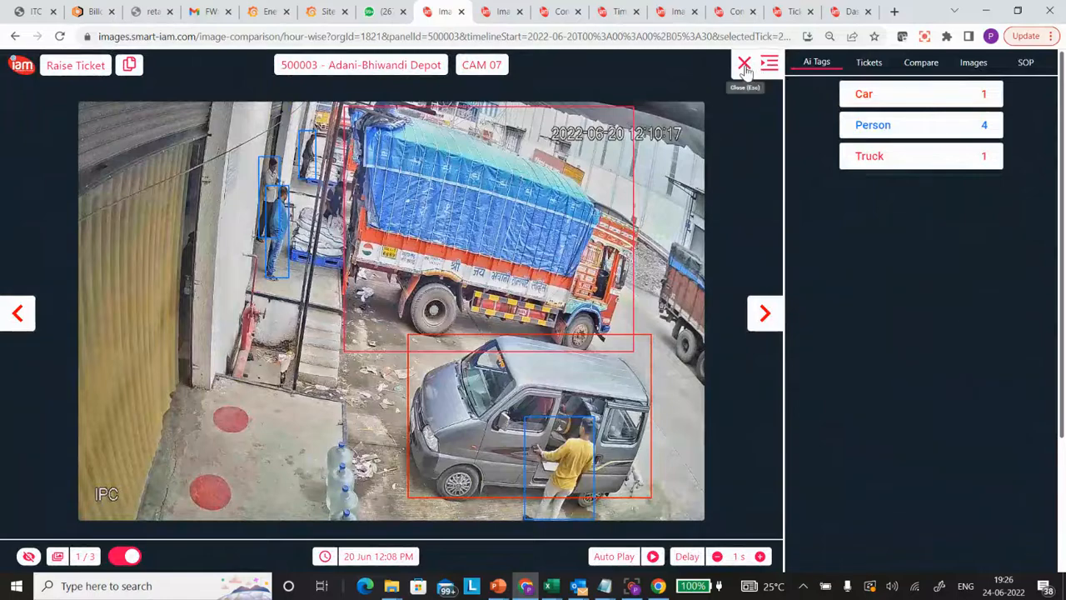
left_click(743, 64)
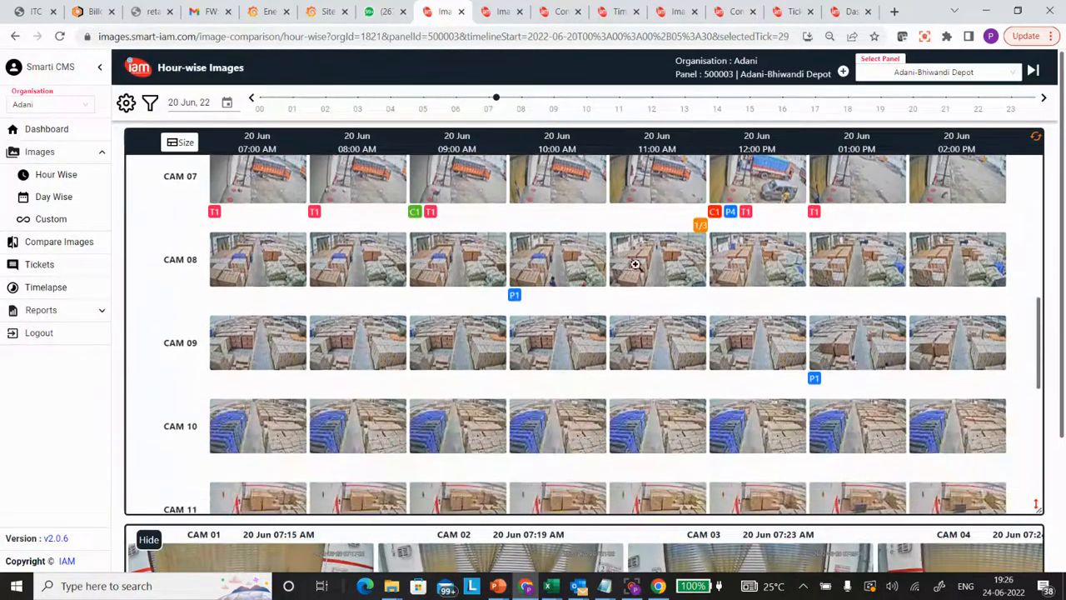
- Scroll past the remaining rows and switch to the Day Wise images page for 13 June
scroll("down", 3)
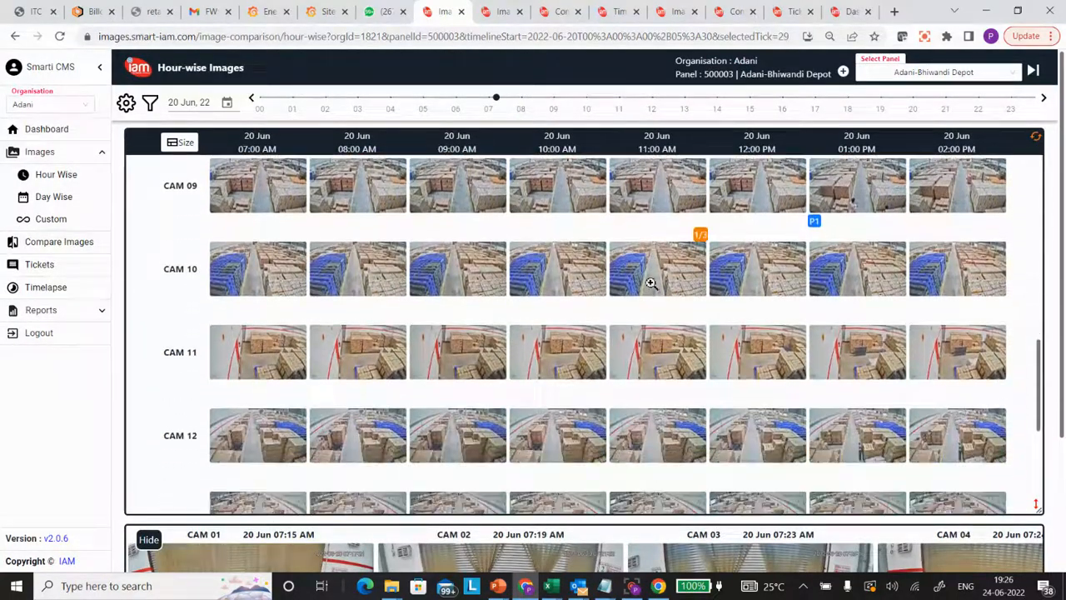
scroll("down", 3)
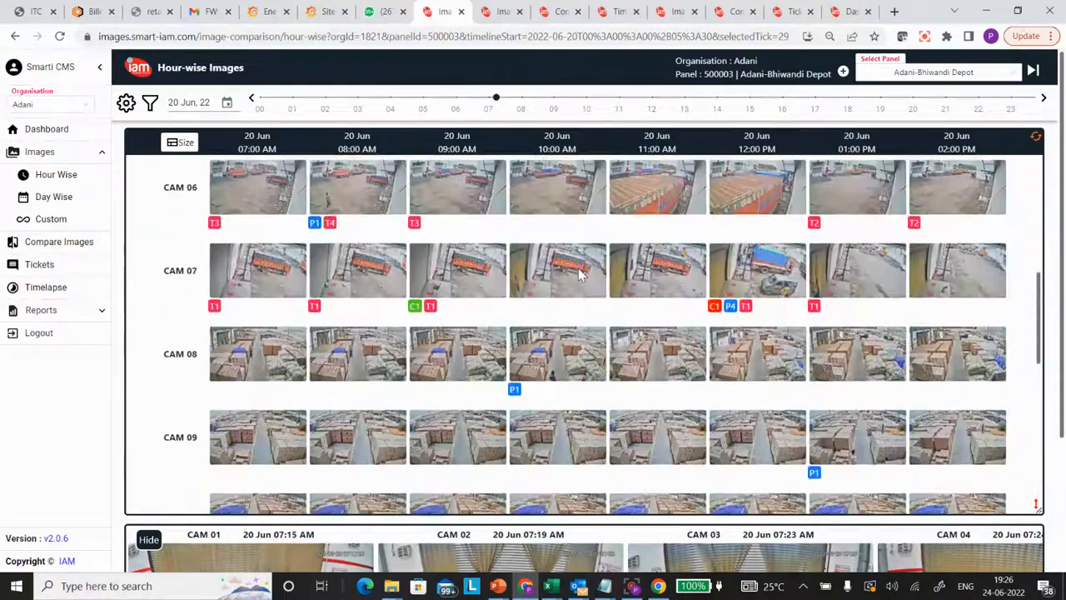
left_click(53, 196)
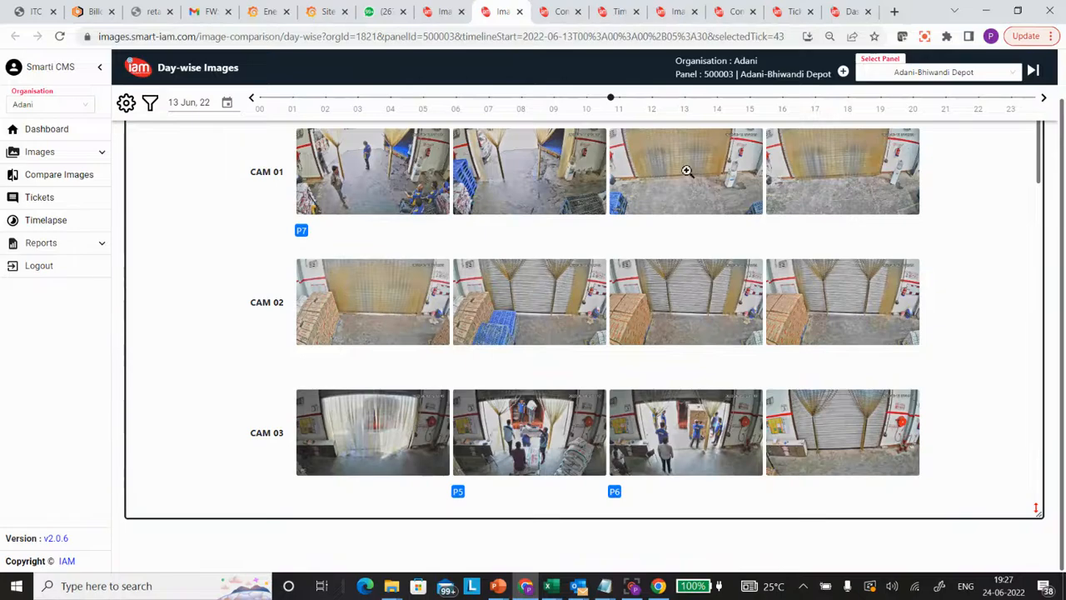
- Scroll the day-wise rows down to CAM 07 and dismiss its image viewer
scroll("down", 3)
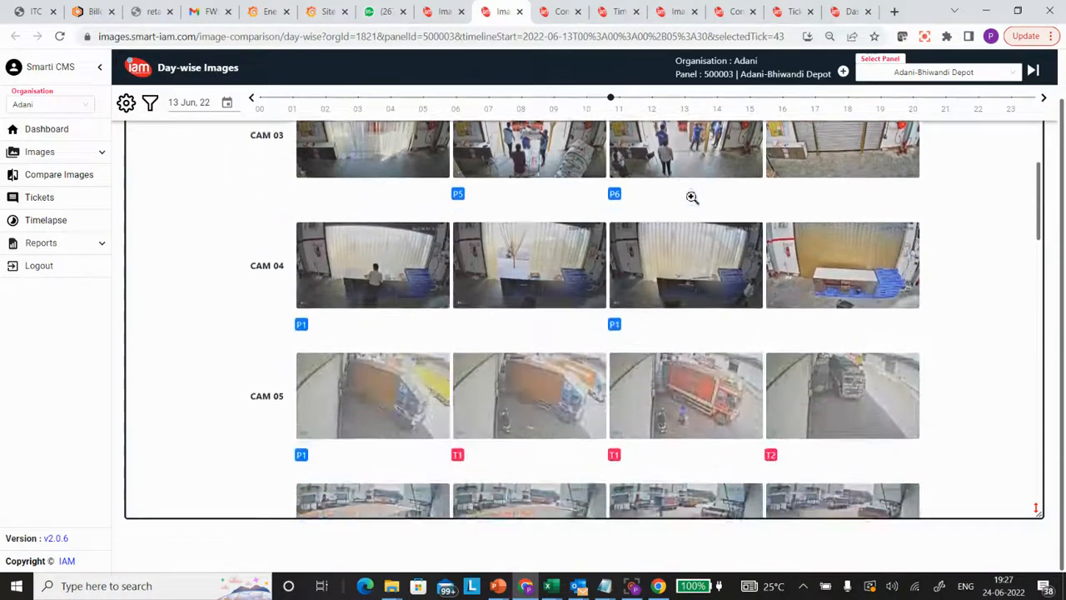
scroll("down", 3)
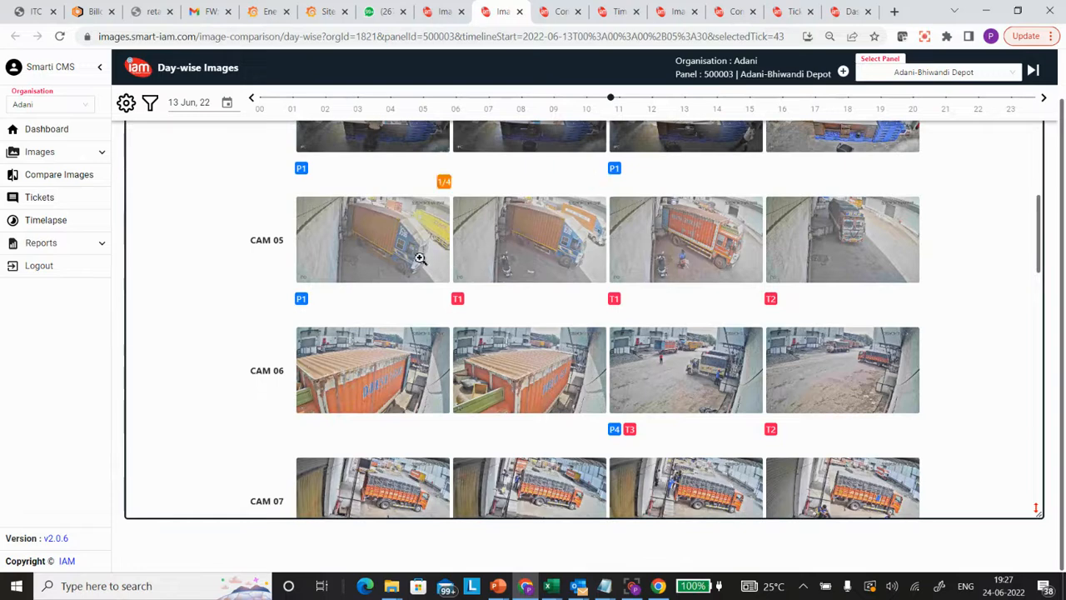
mouse_move(423, 257)
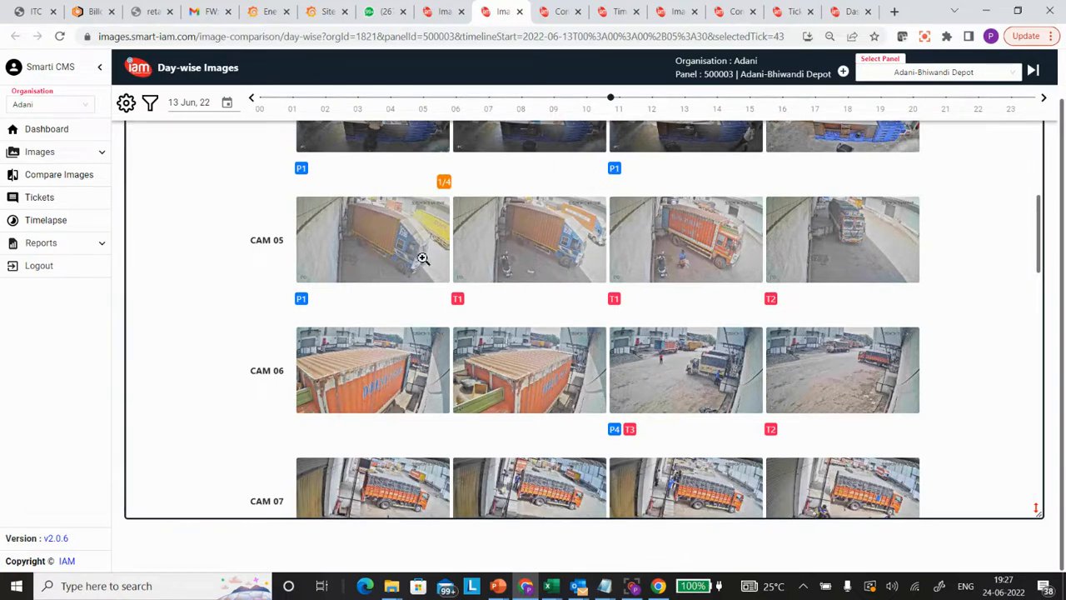
mouse_move(603, 330)
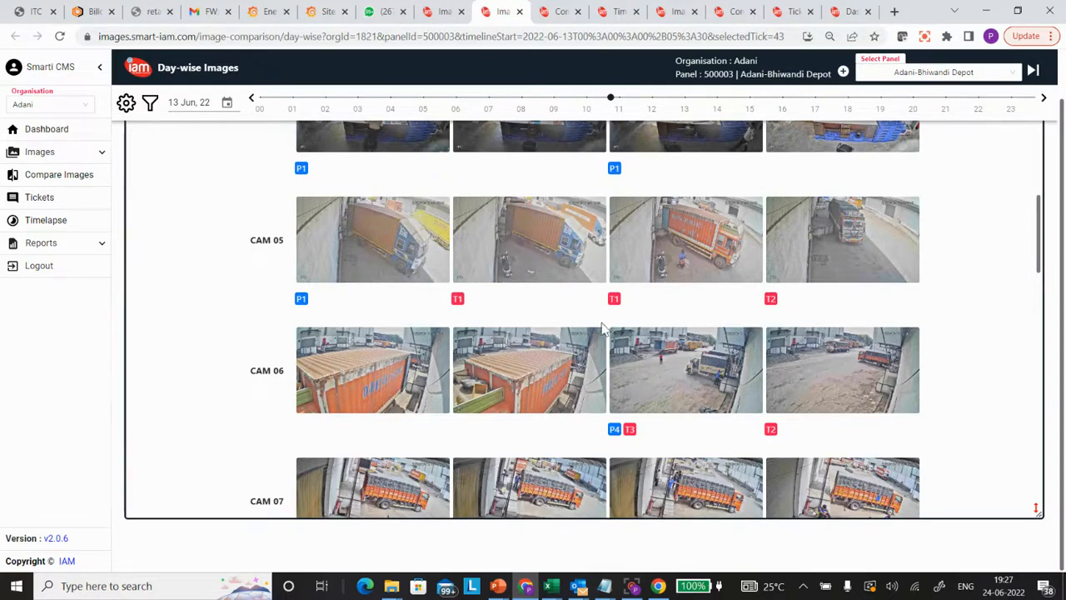
scroll("down", 3)
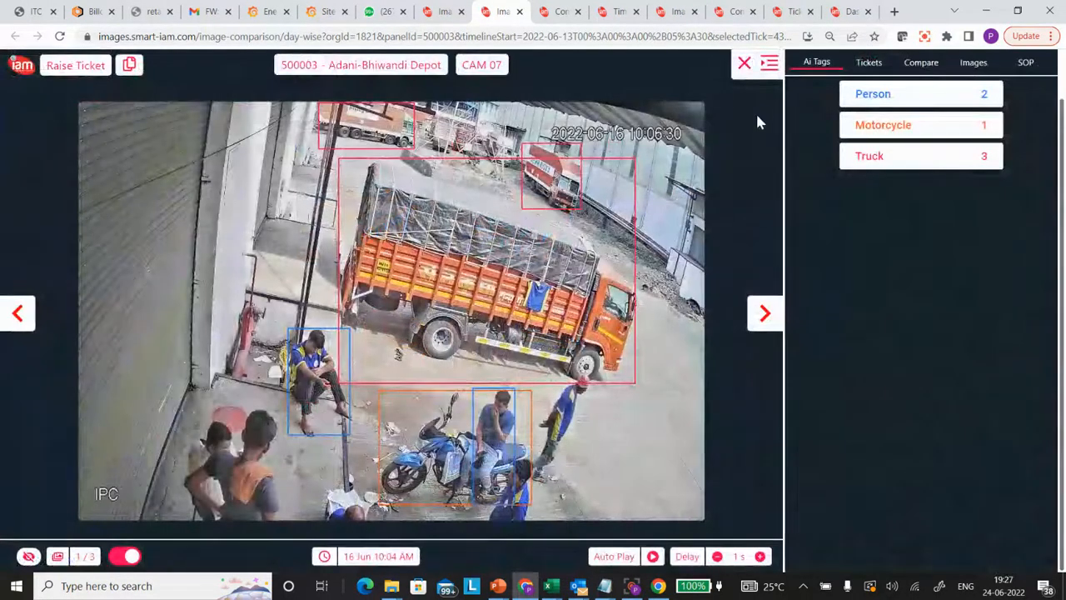
left_click(743, 63)
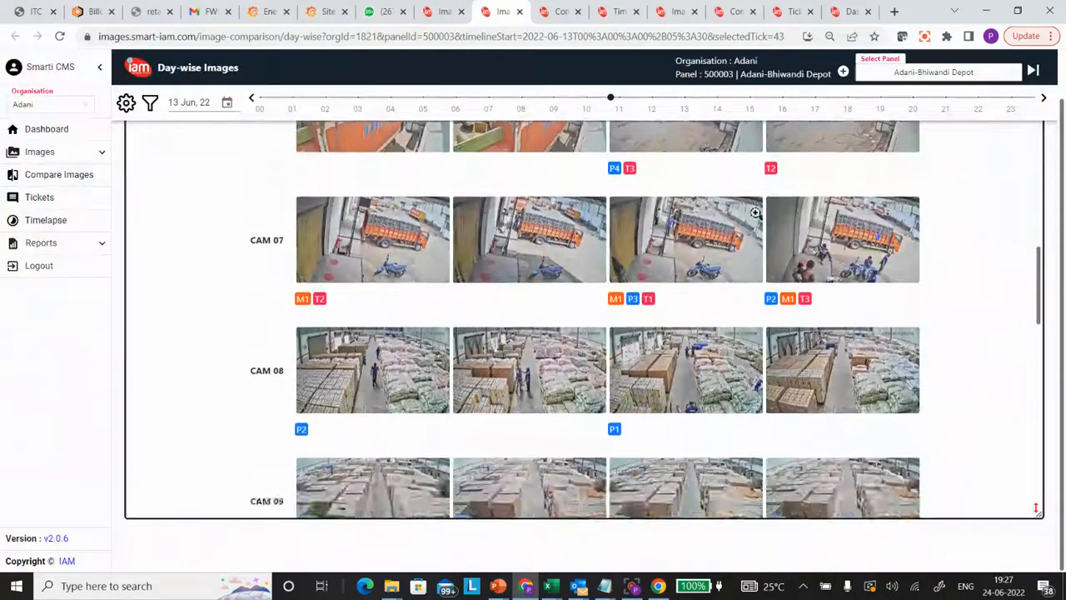
- Continue down the day-wise camera rows from CAM 08 to CAM 11
scroll("down", 3)
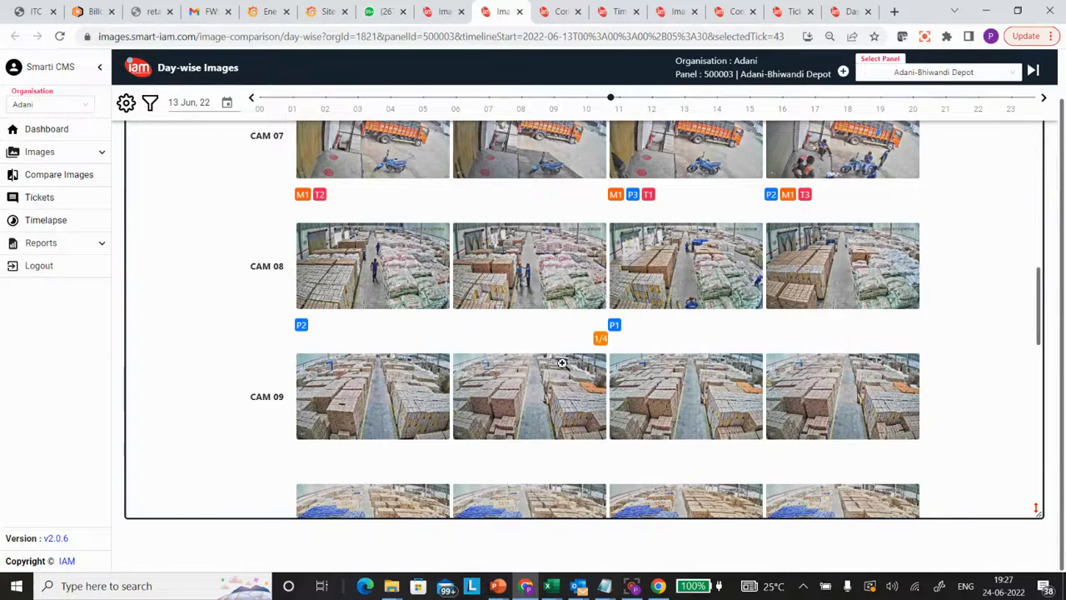
scroll("down", 3)
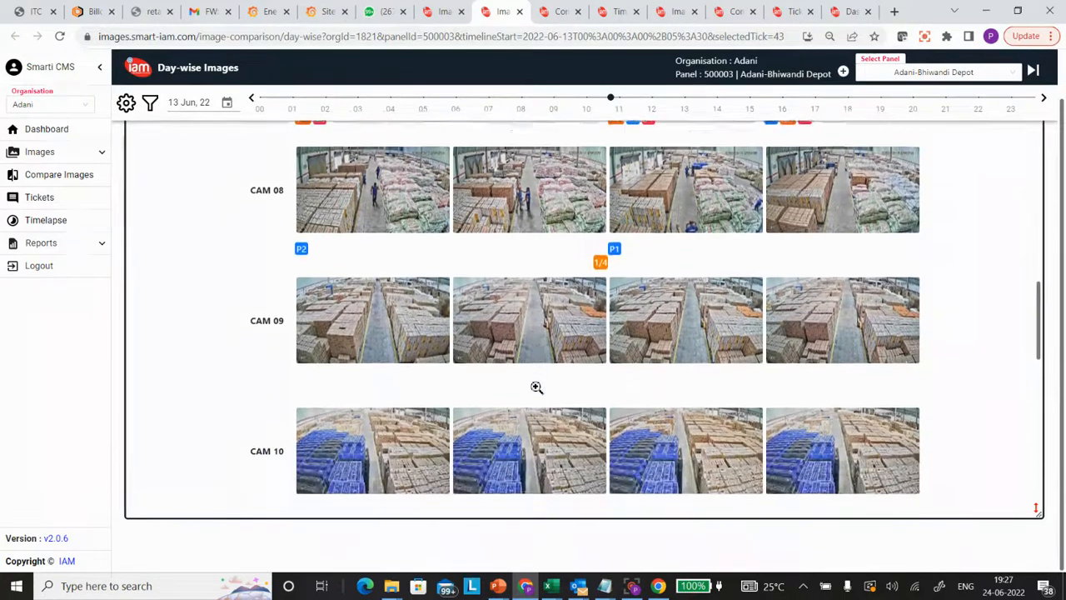
scroll("down", 3)
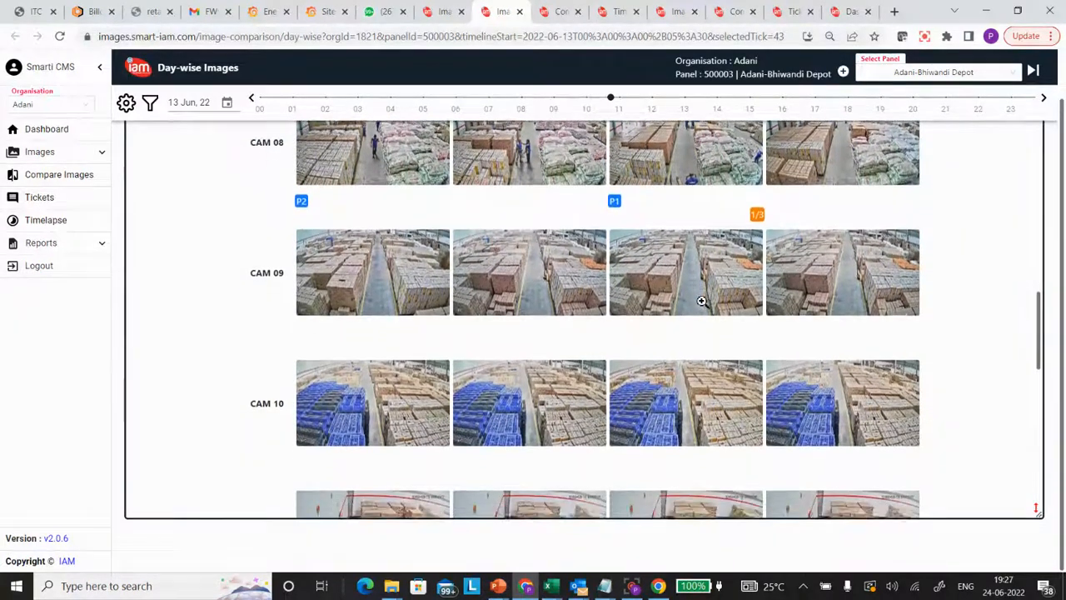
scroll("down", 3)
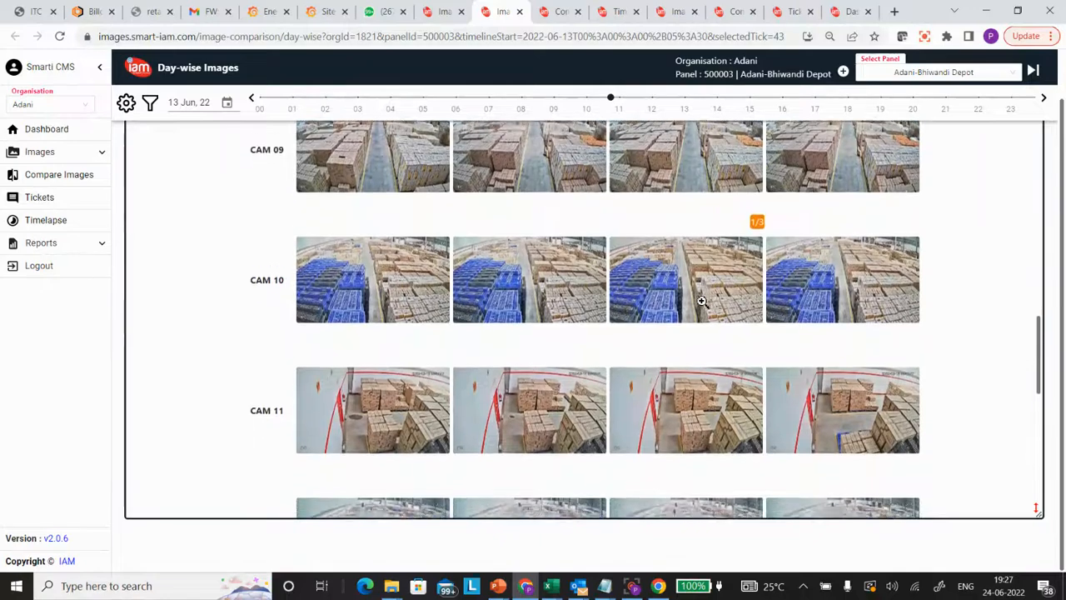
scroll("down", 3)
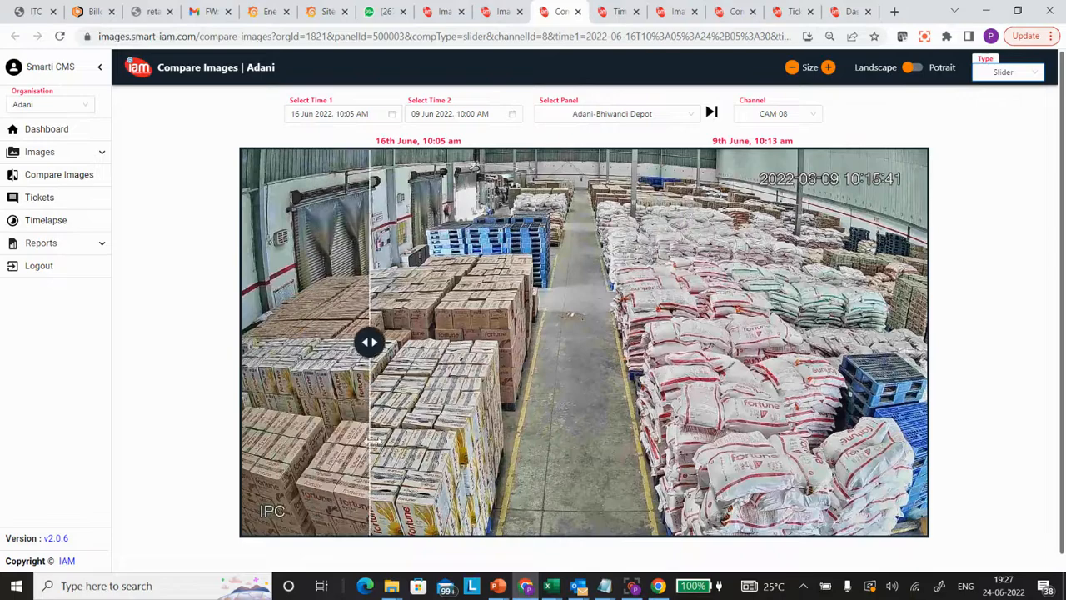
- Sweep the CAM 08 slider back and forth between the 16 June and 9 June warehouse images
left_click_drag(370, 341, 579, 342)
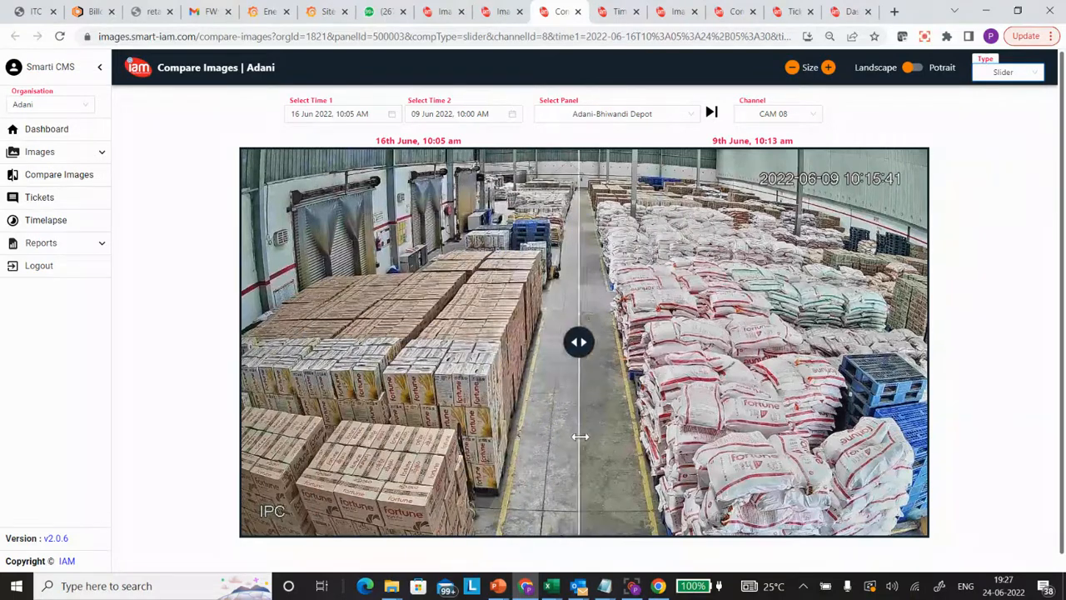
left_click_drag(580, 342, 872, 342)
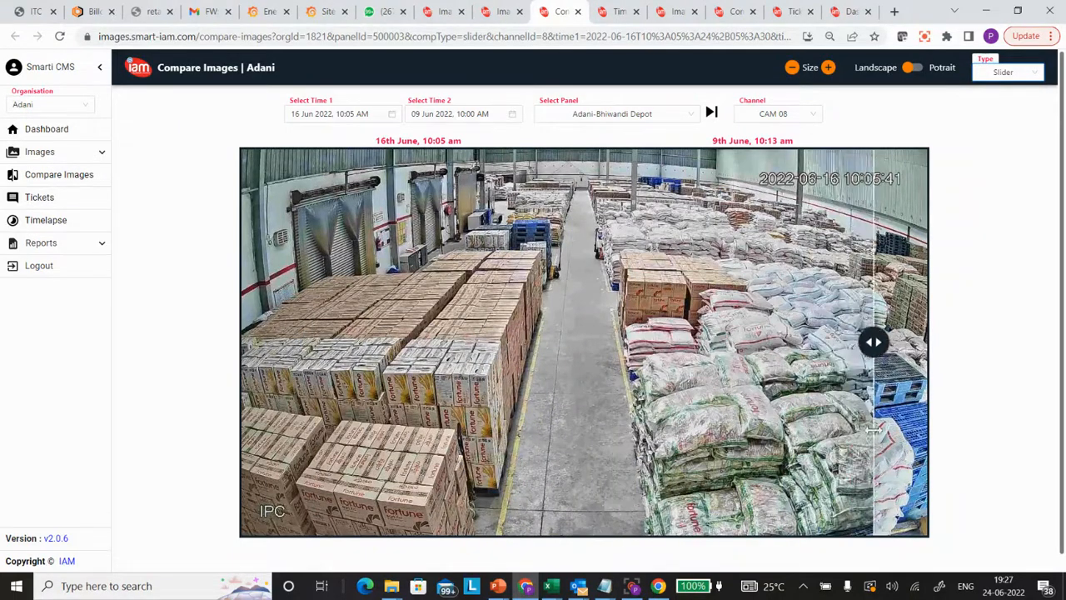
left_click_drag(873, 342, 740, 342)
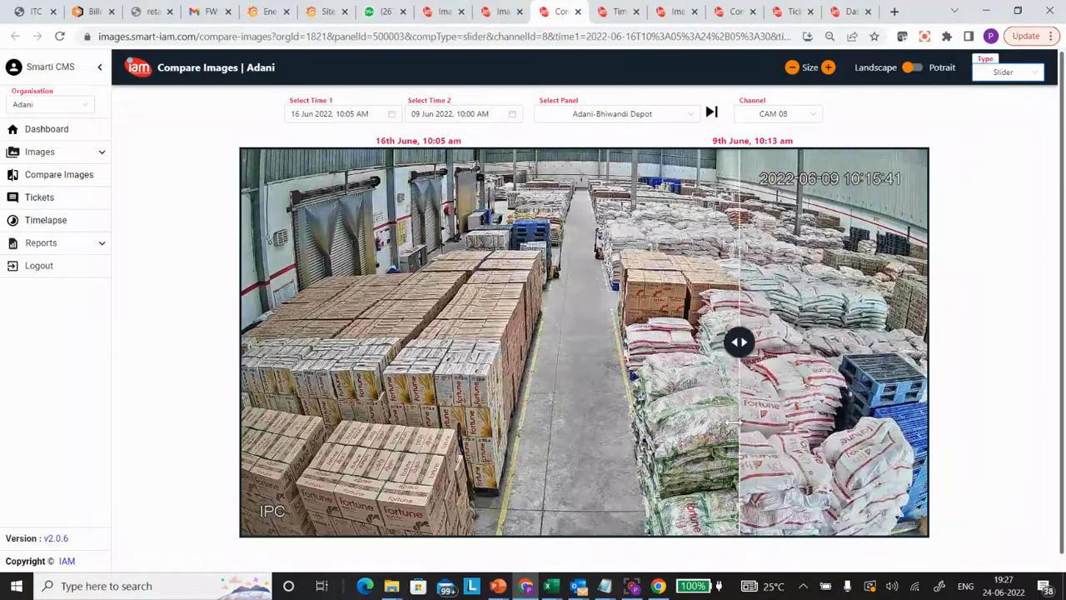
left_click_drag(740, 342, 523, 341)
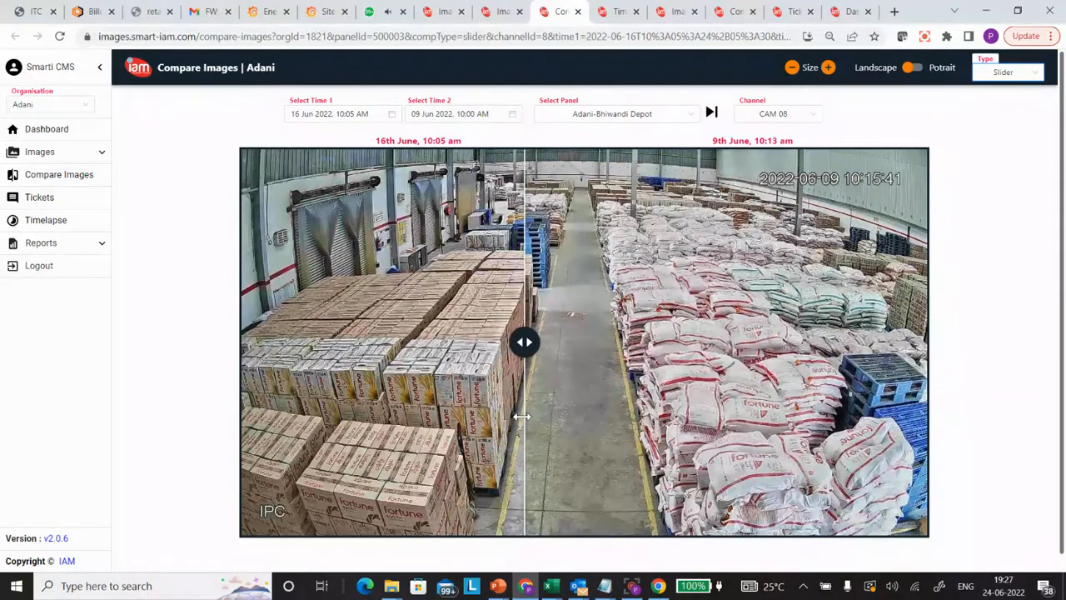
left_click_drag(523, 341, 546, 342)
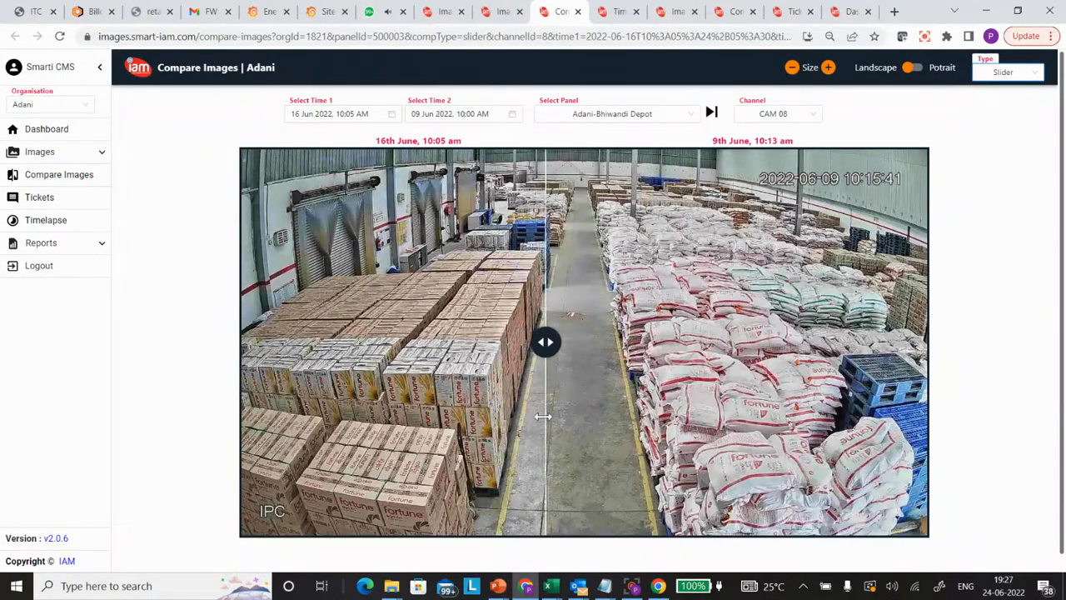
left_click_drag(547, 342, 699, 341)
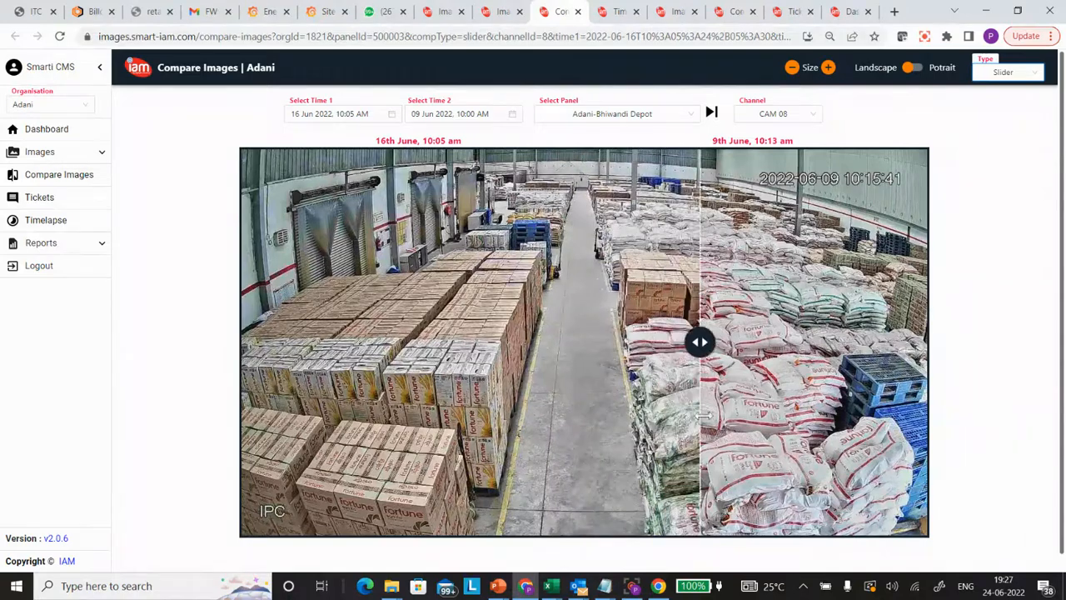
left_click_drag(699, 341, 519, 341)
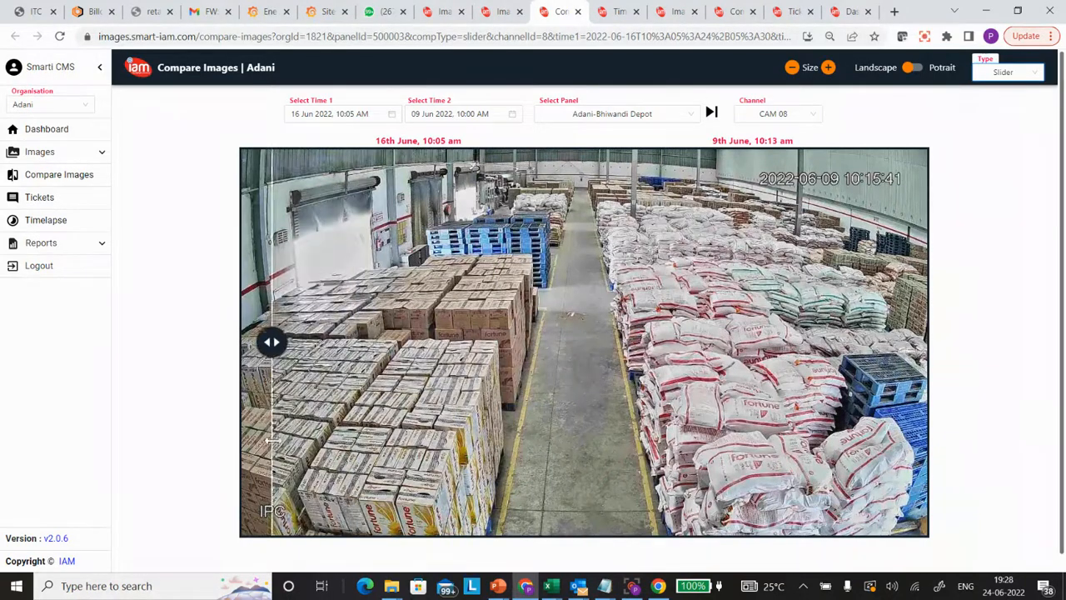
left_click_drag(273, 341, 825, 341)
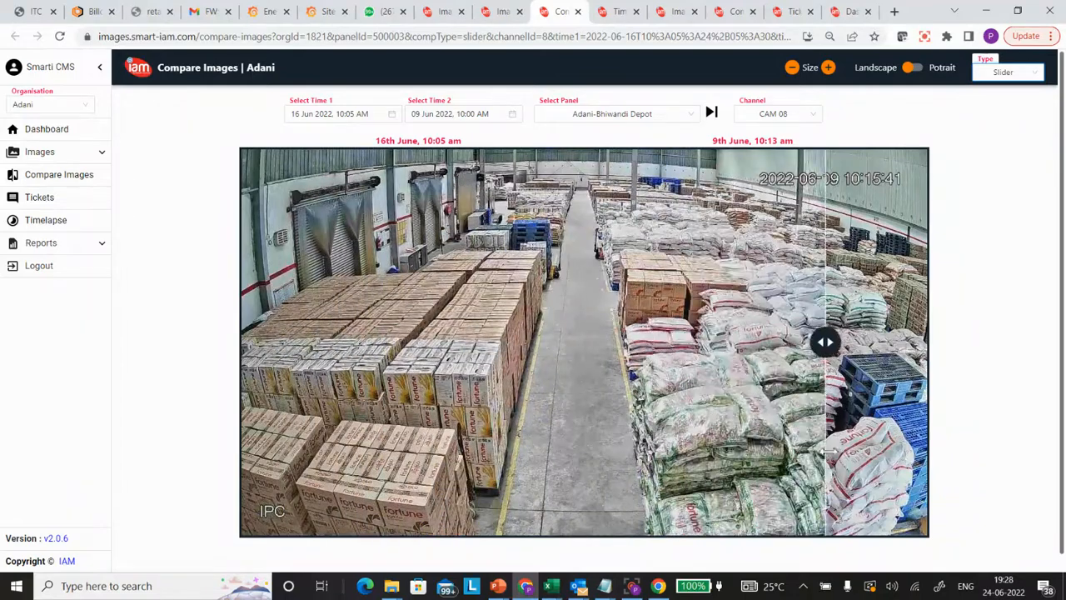
left_click_drag(825, 341, 908, 342)
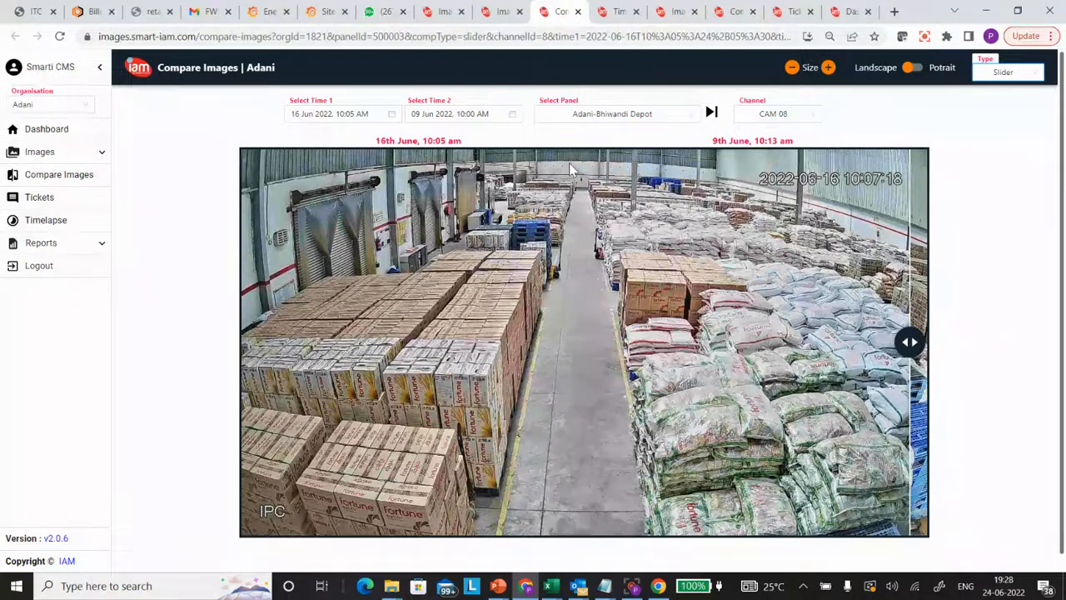
mouse_move(618, 10)
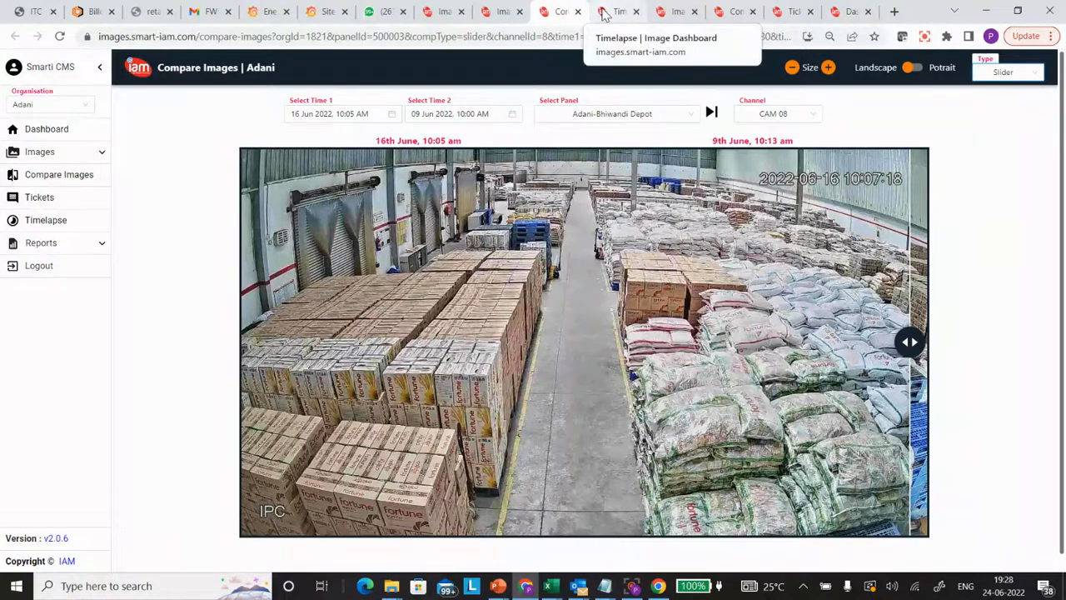
- Switch to the Bhiwandi 13 June Timelapse dashboard and play the CAM 01 video
left_click(616, 10)
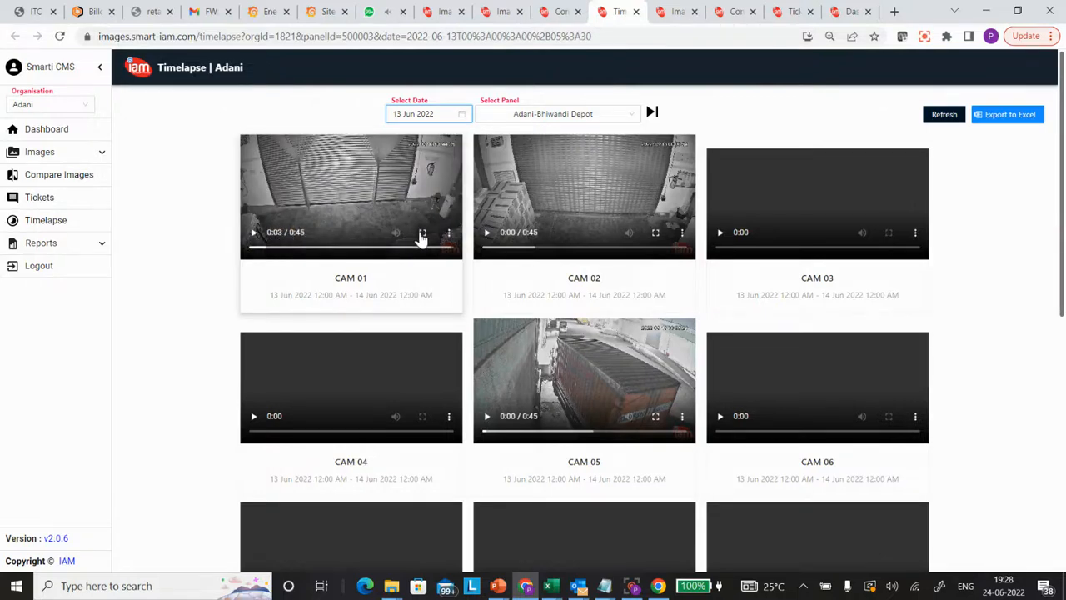
left_click(423, 233)
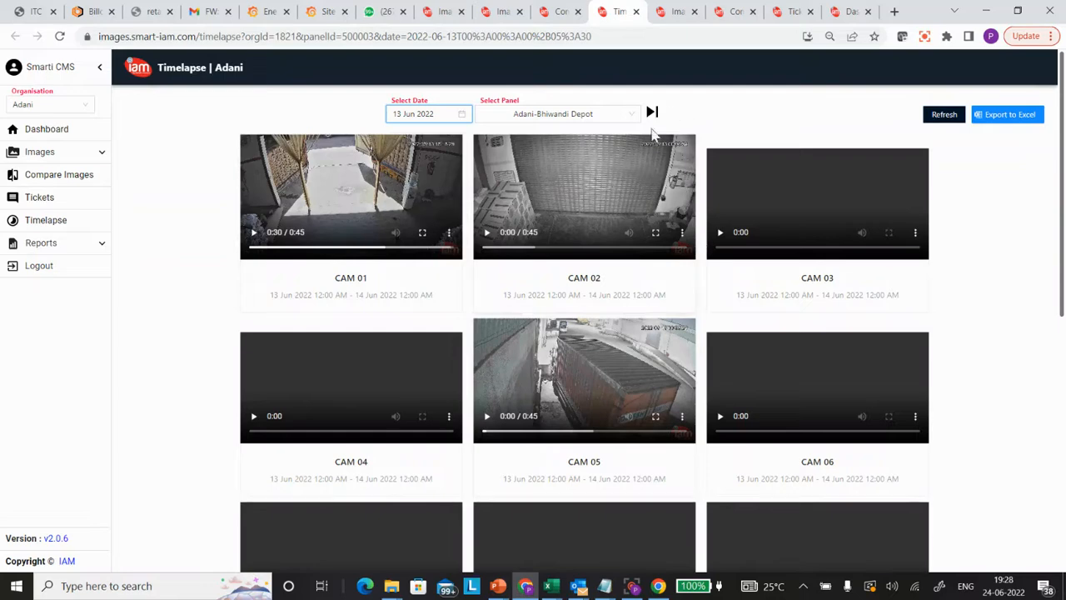
mouse_move(653, 110)
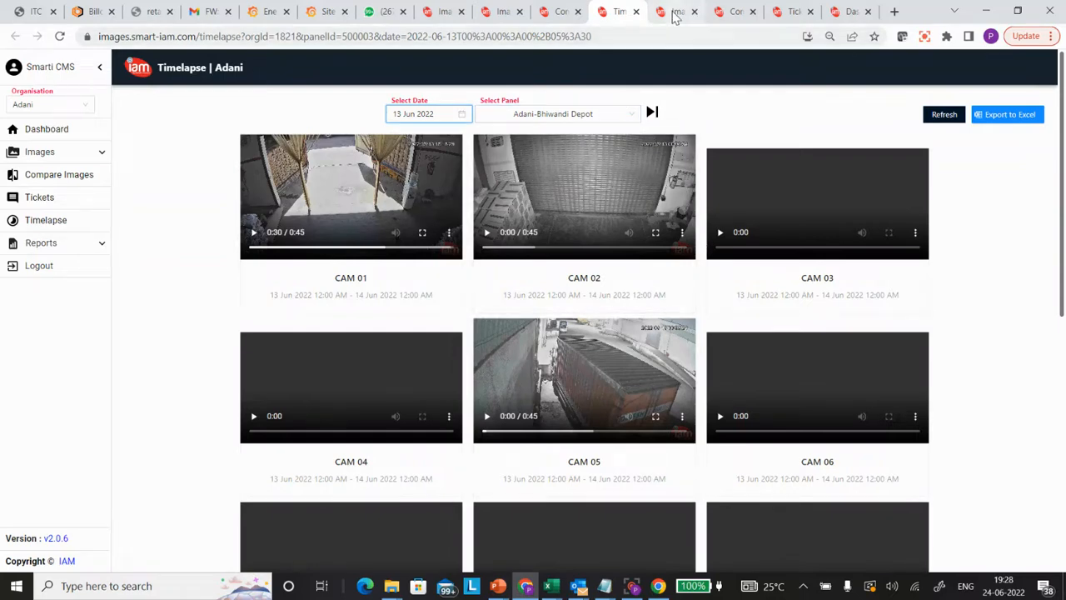
- Bring up Wadki Fisheye Cam-1's 12 PM compare view and sweep between 14 June and 7 June
left_click(676, 10)
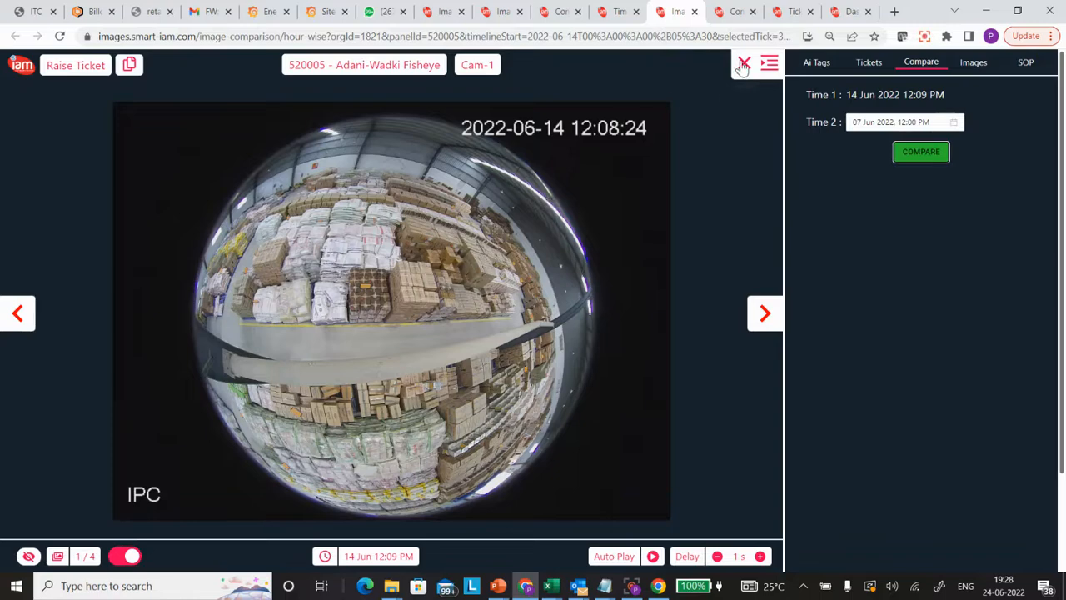
left_click(743, 63)
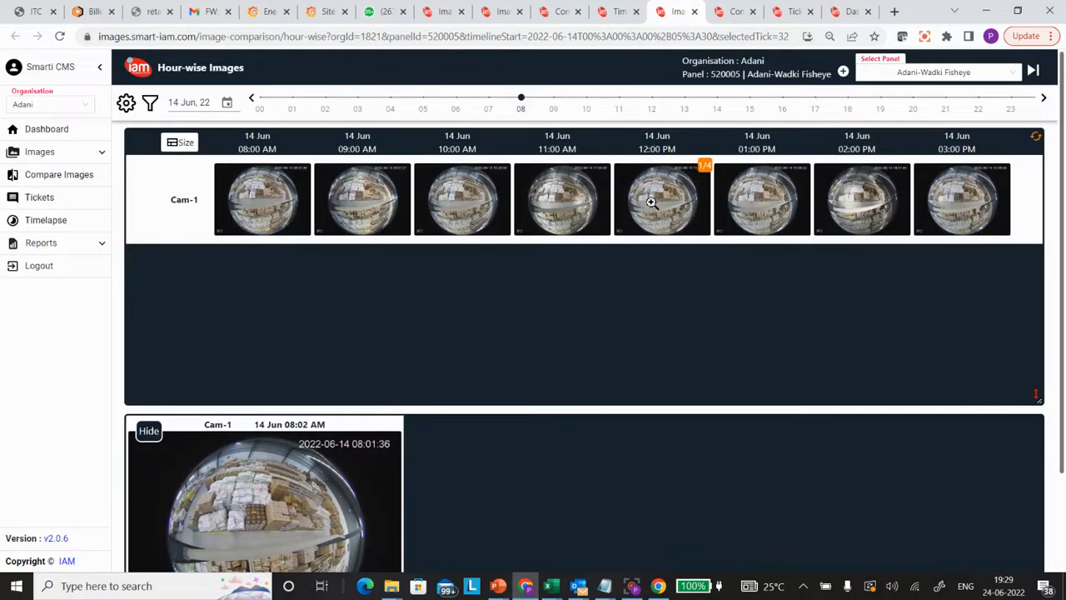
left_click(662, 200)
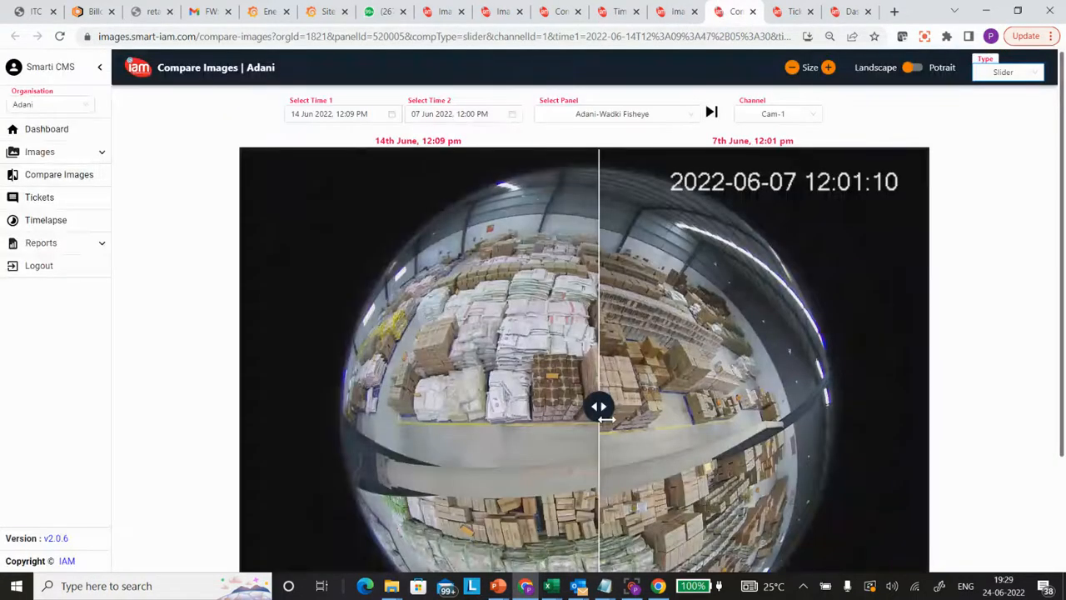
left_click_drag(600, 406, 646, 406)
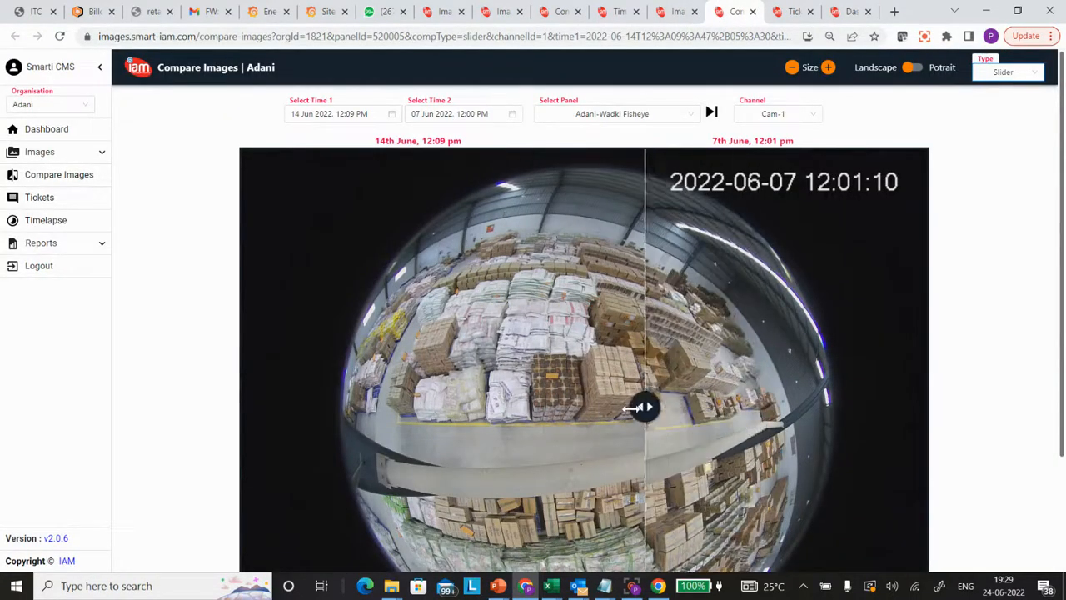
left_click_drag(646, 406, 480, 406)
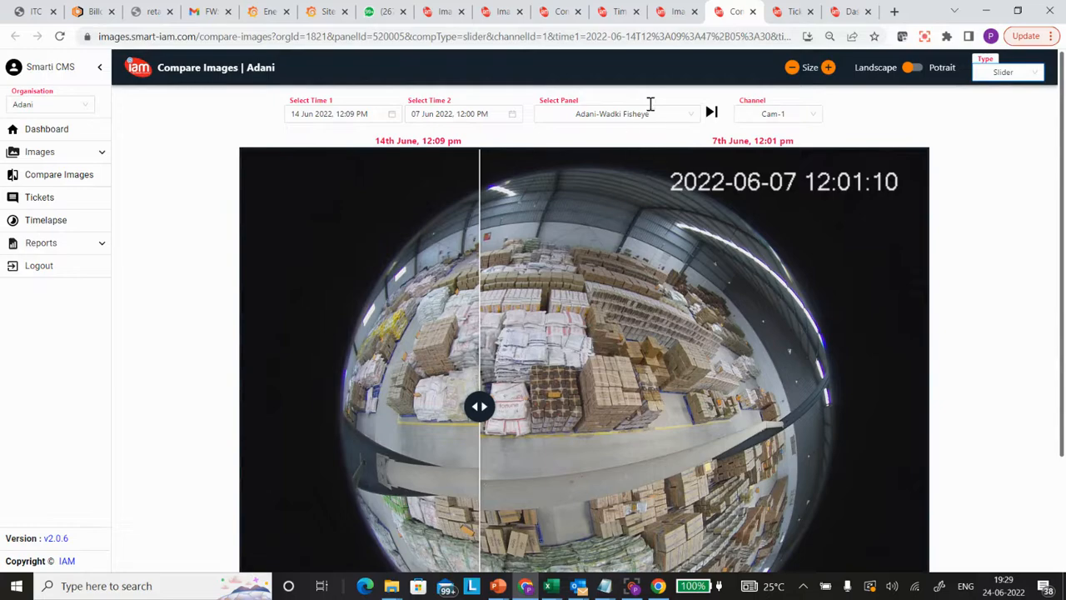
mouse_move(618, 10)
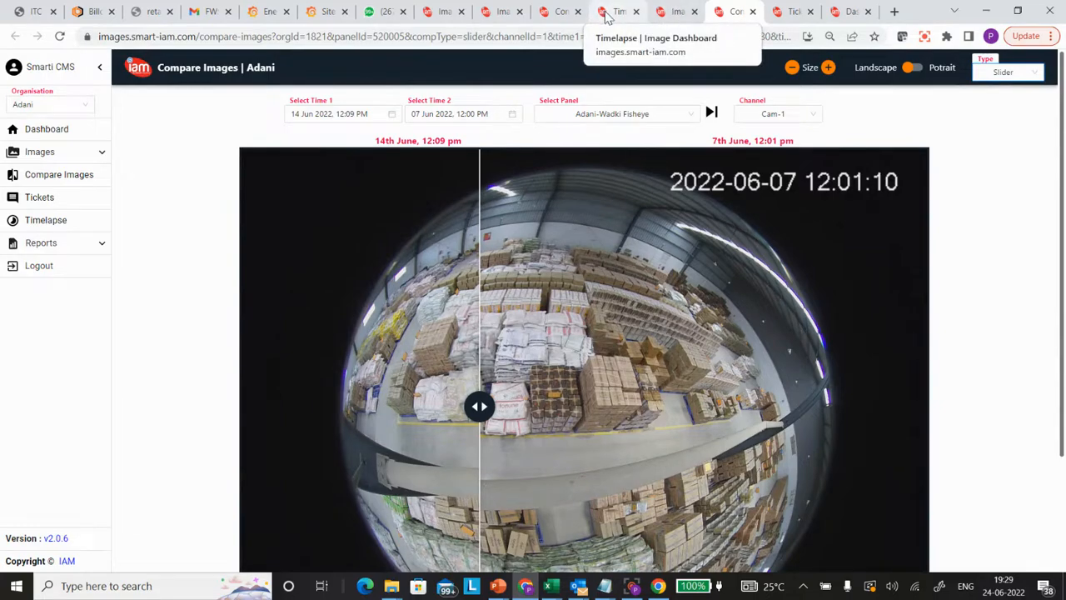
- Open a CAM 08 day-wise image and show its Tickets panel, which lists none
left_click(559, 10)
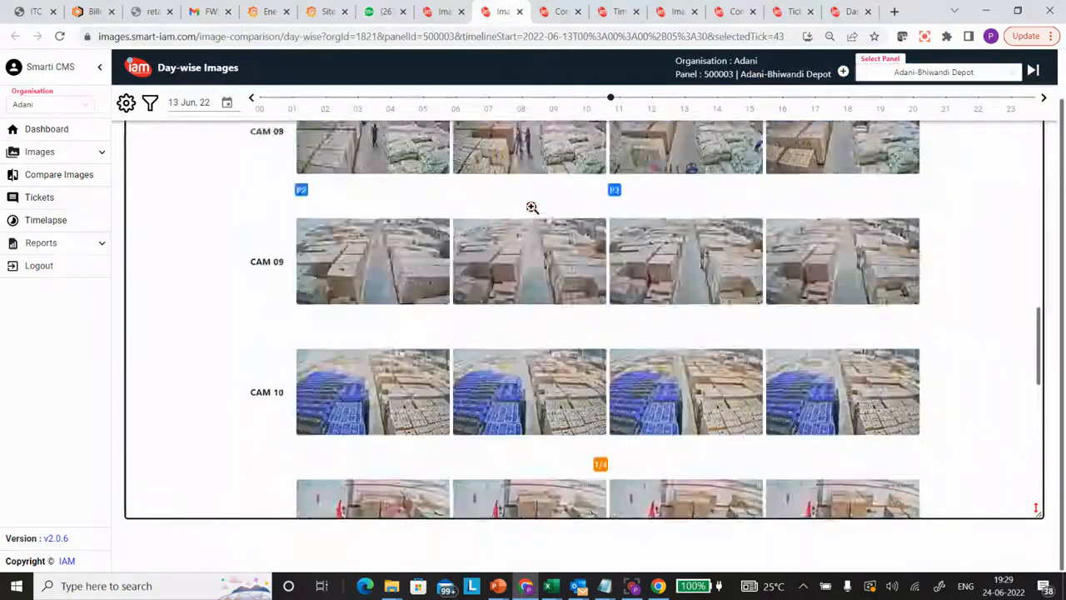
scroll("up", 3)
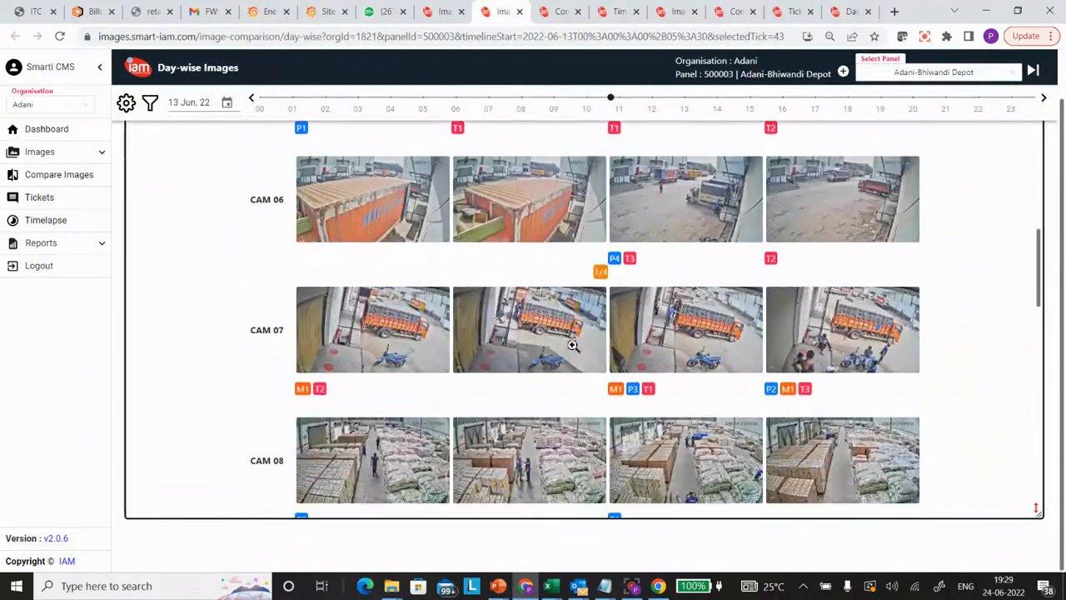
left_click(530, 460)
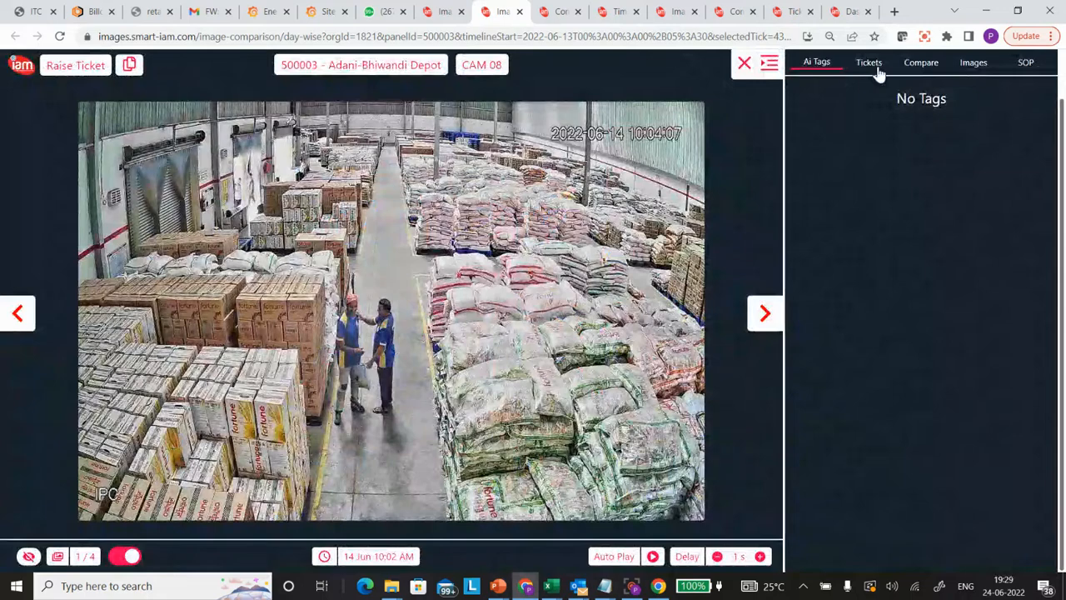
left_click(868, 61)
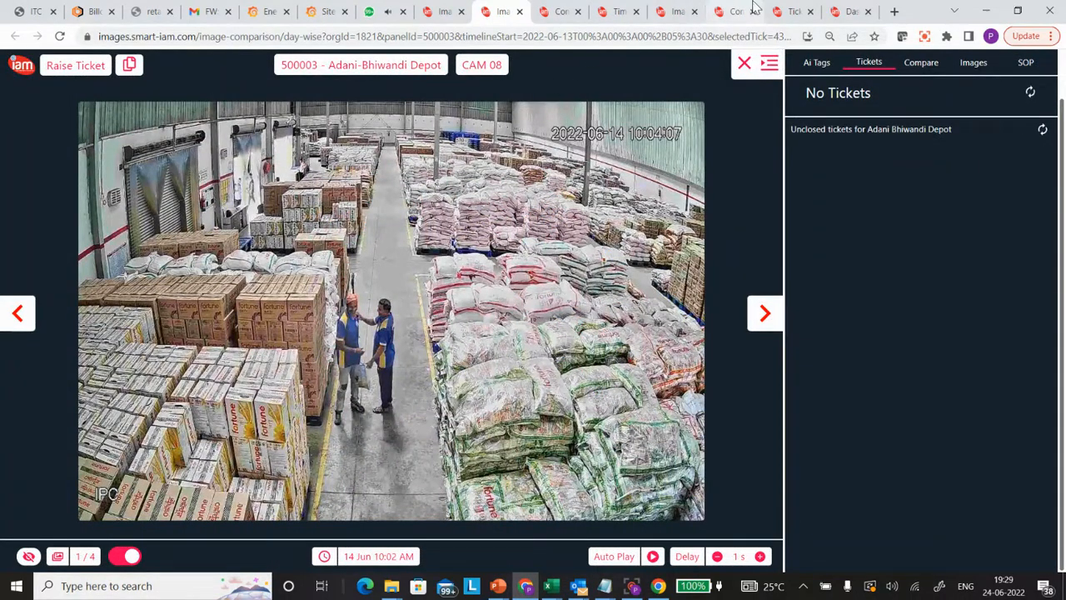
mouse_move(791, 10)
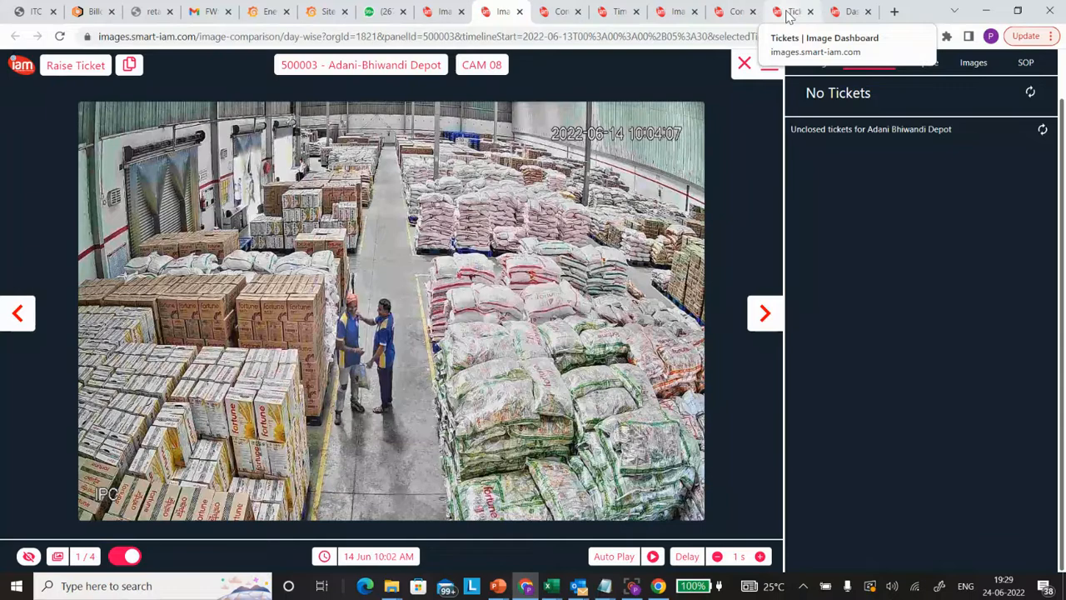
- In the tickets list, highlight and open ticket #1625 'Person sleeping on material'
left_click(791, 10)
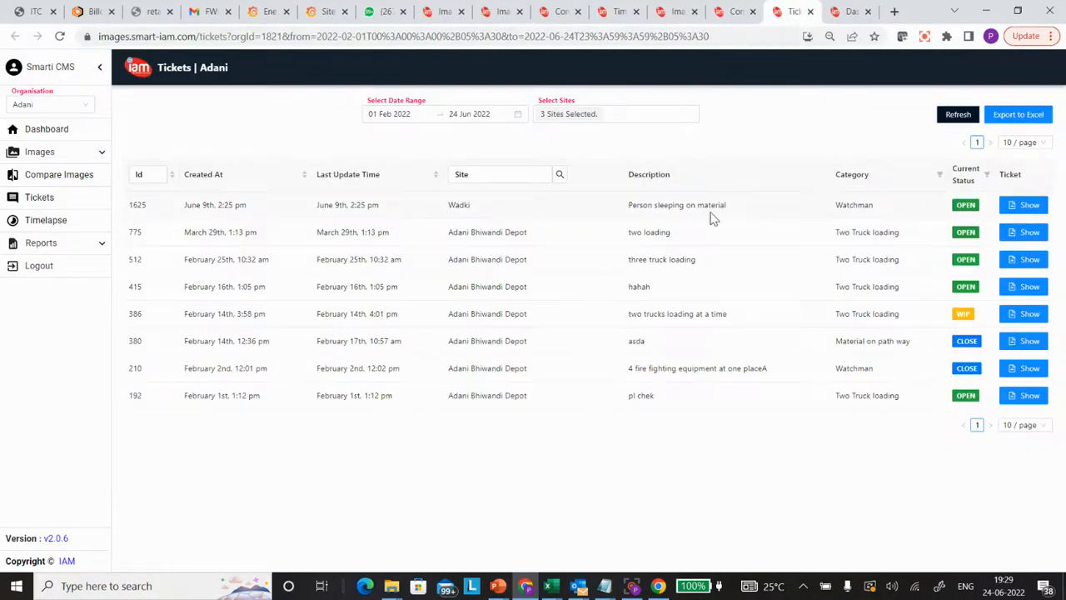
double_click(643, 205)
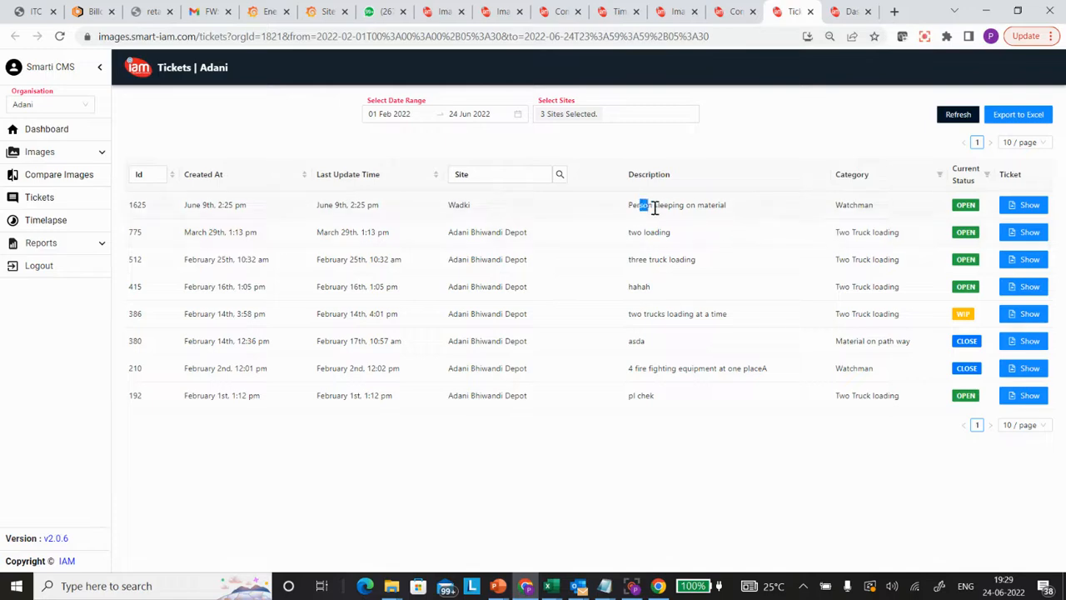
left_click_drag(641, 205, 702, 205)
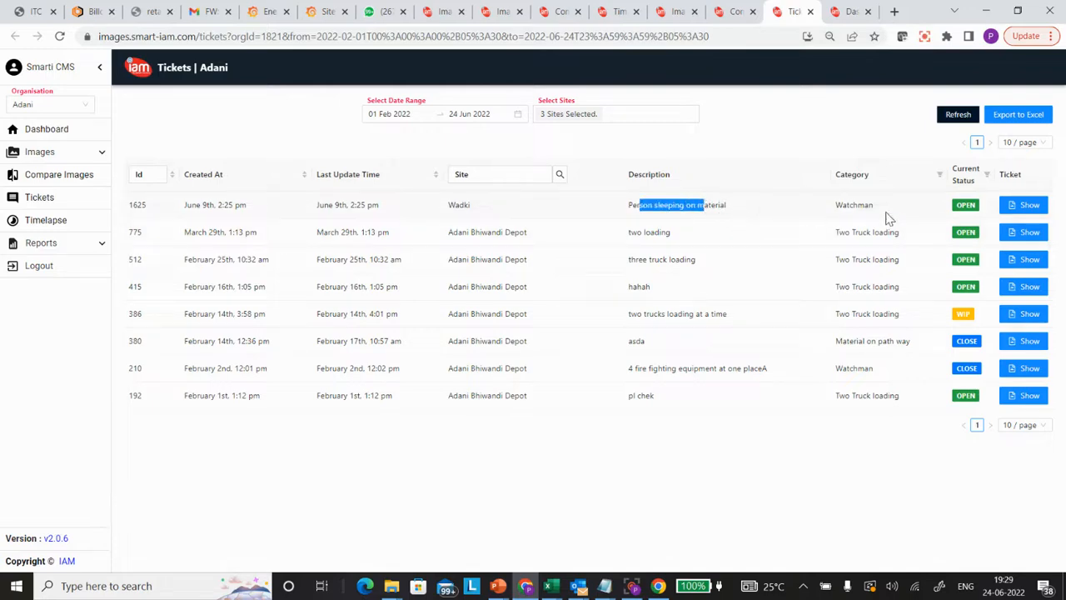
left_click(1029, 203)
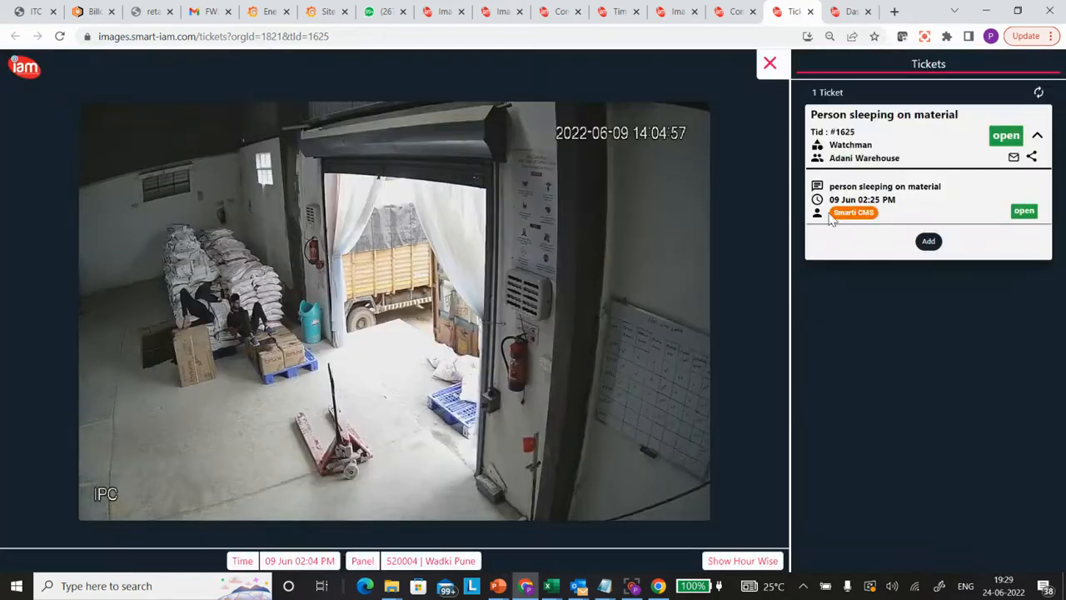
mouse_move(932, 210)
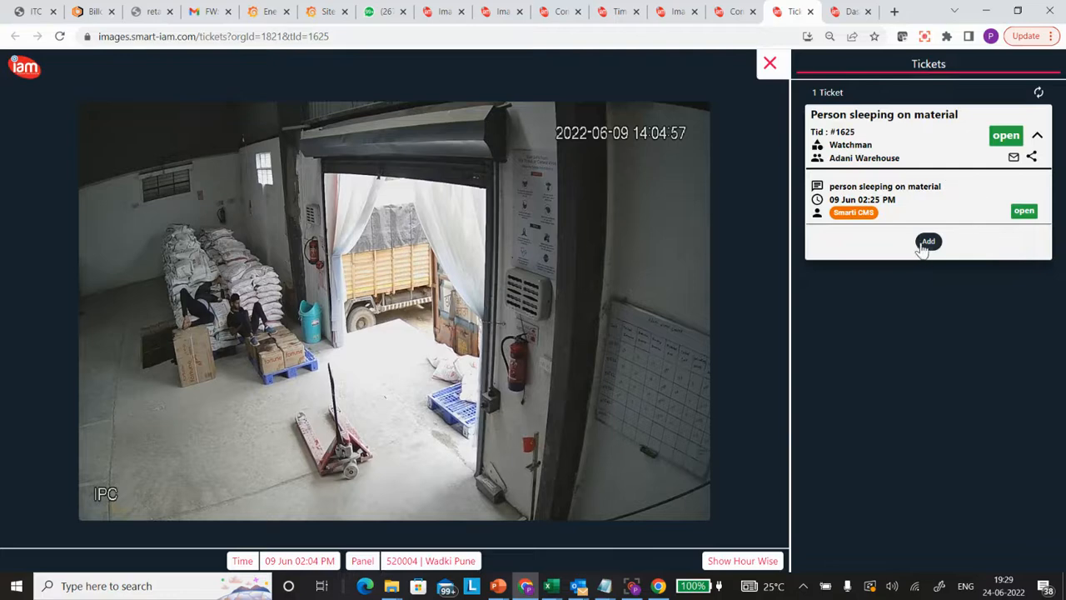
- Draft a ticket update with status wip, then close the ticket view
left_click(928, 242)
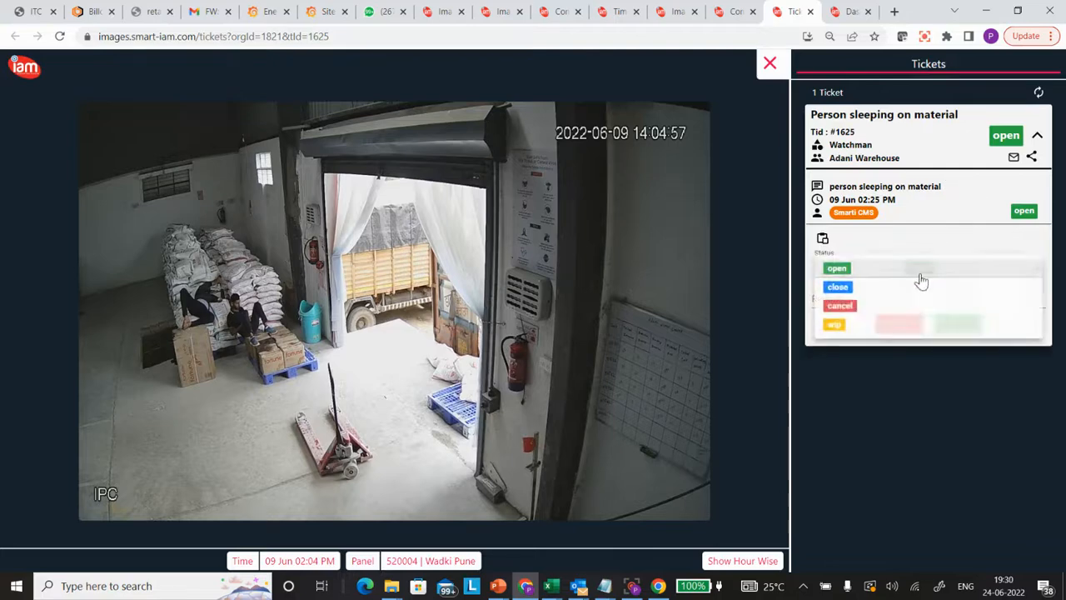
left_click(833, 323)
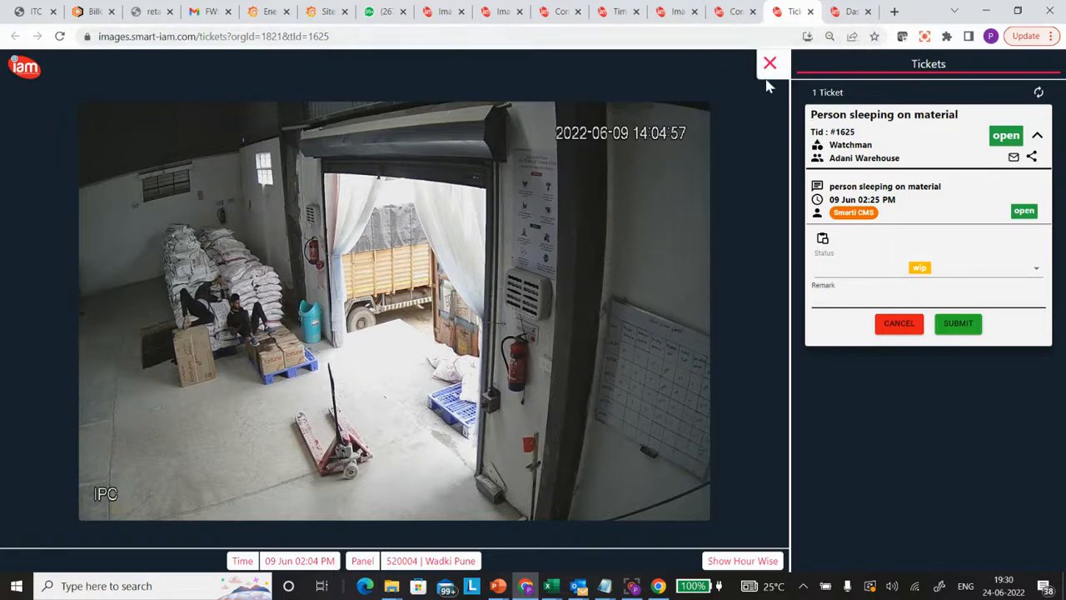
left_click(769, 63)
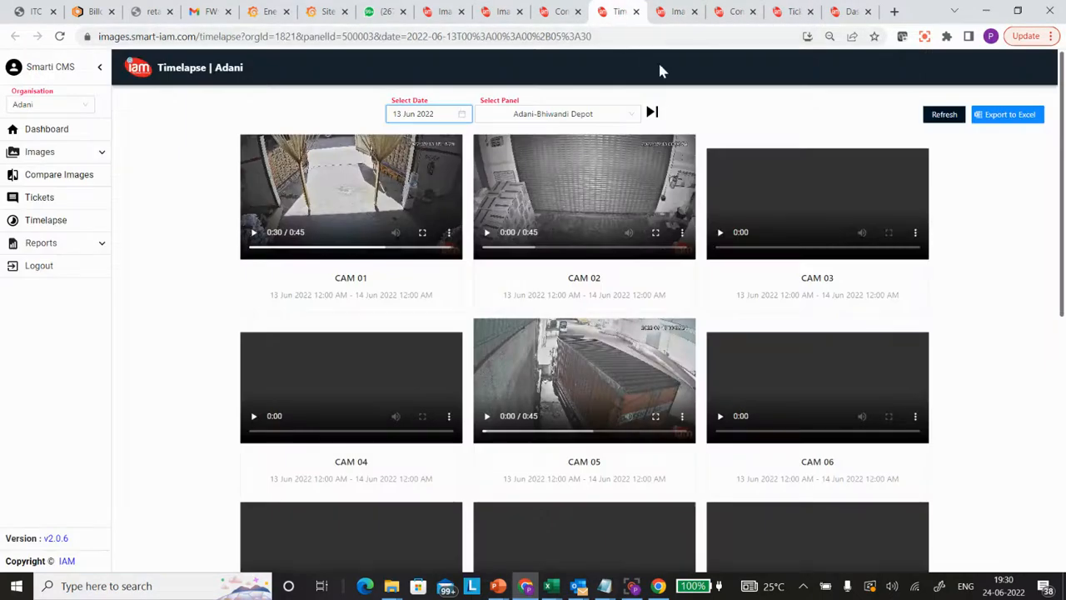
mouse_move(849, 10)
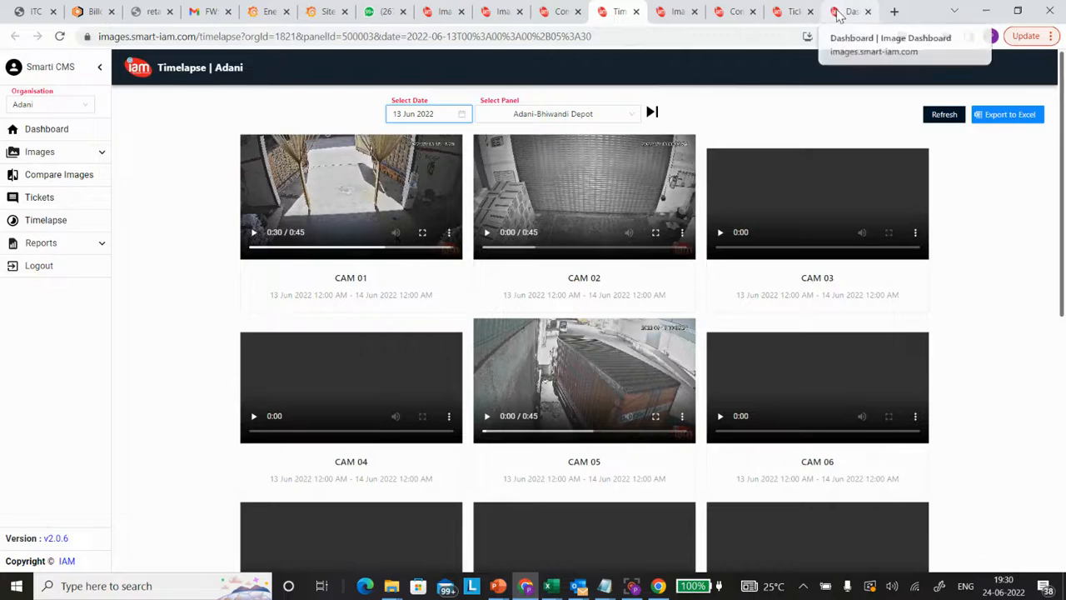
- Scroll the Fraazo dashboard's site, image and ticket summaries and category- and date-wise ticket graphs
left_click(849, 10)
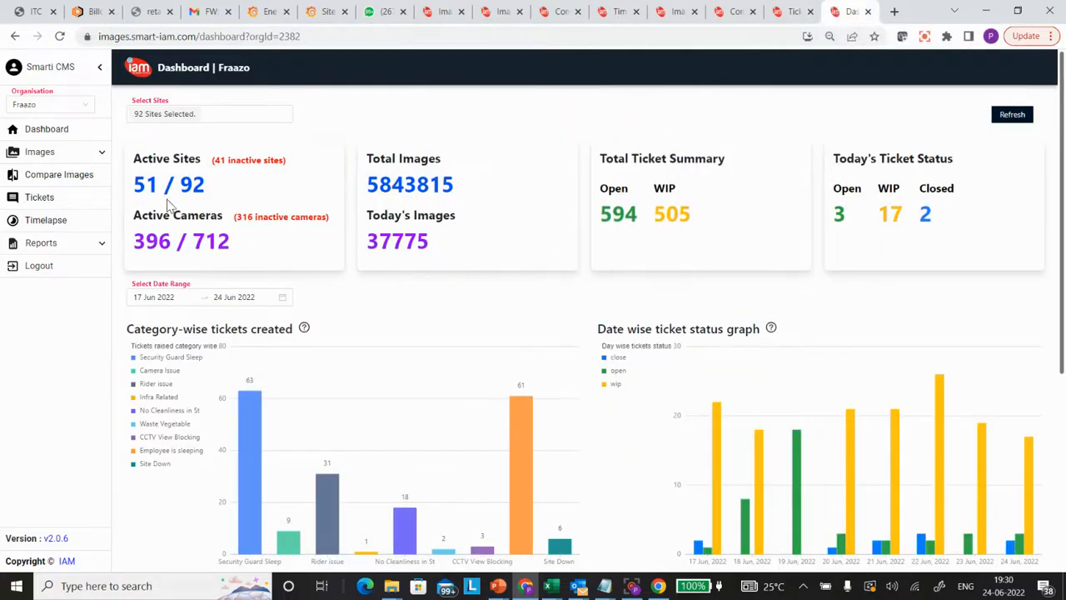
scroll("down", 3)
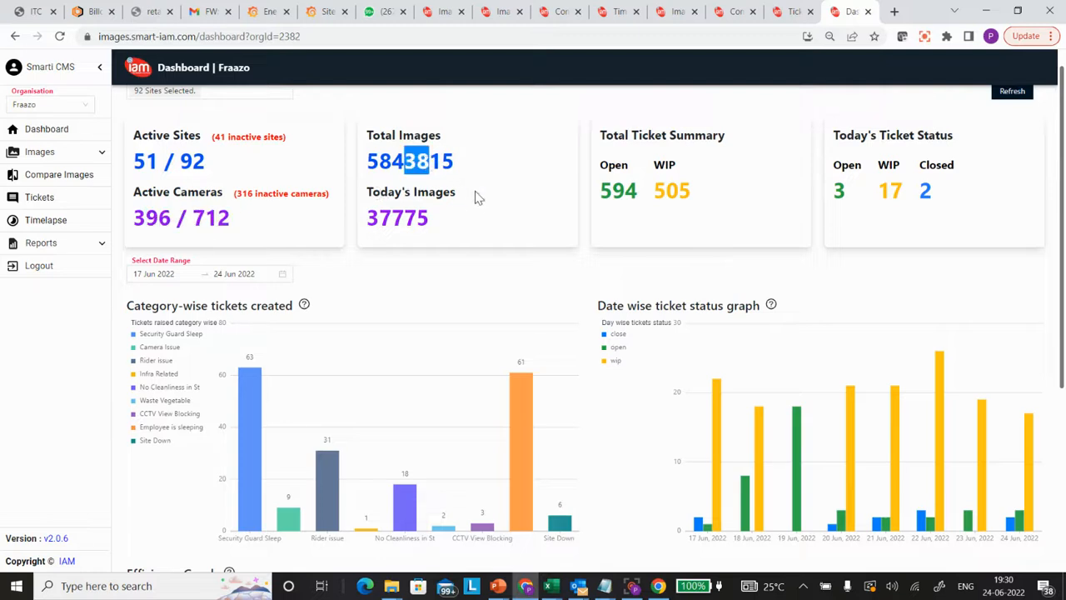
scroll("down", 3)
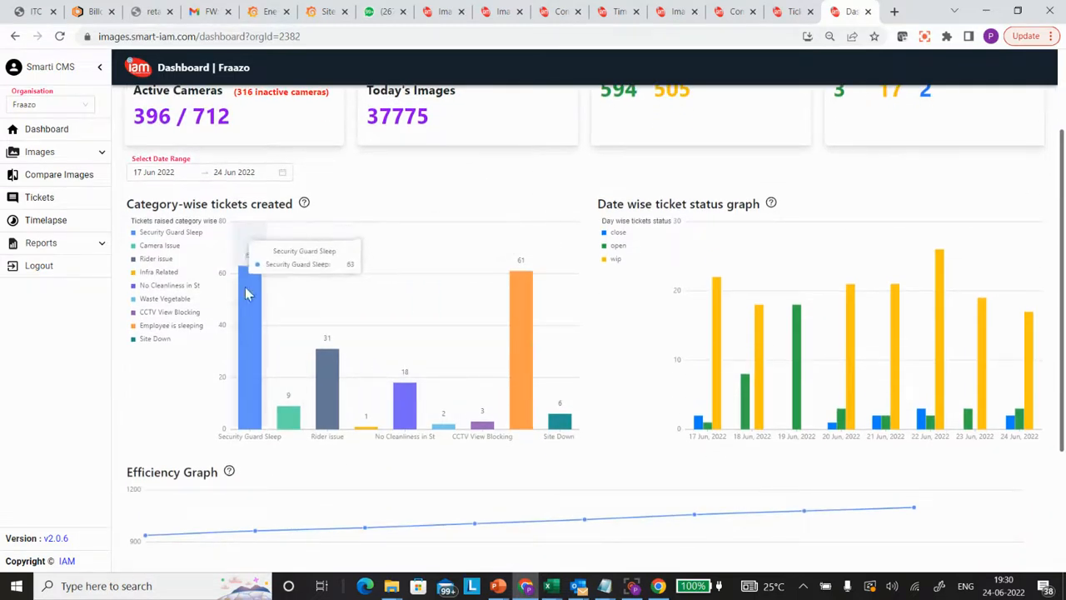
mouse_move(683, 346)
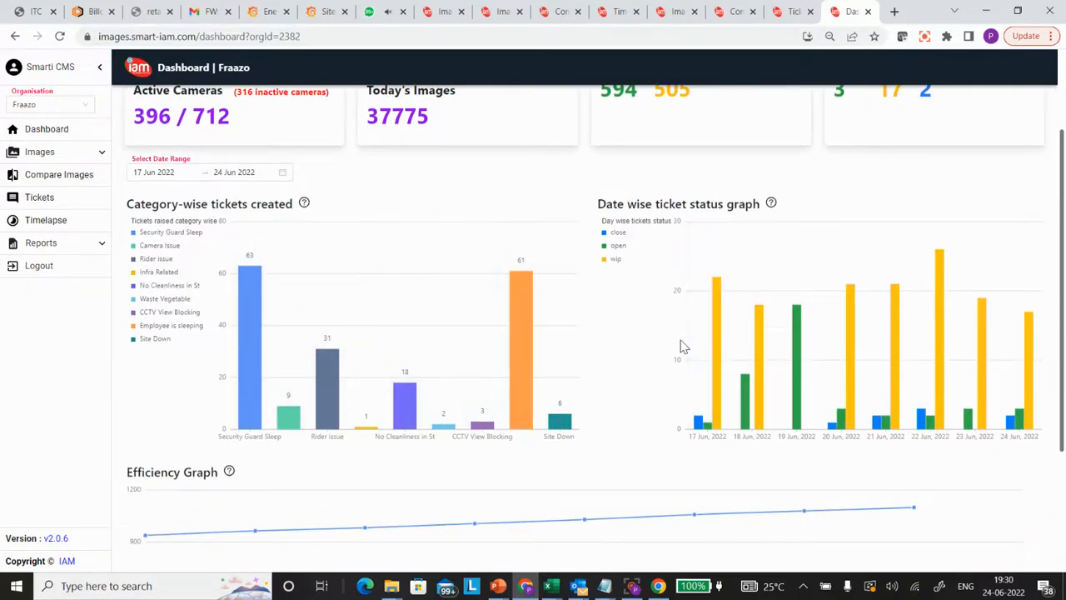
scroll("down", 3)
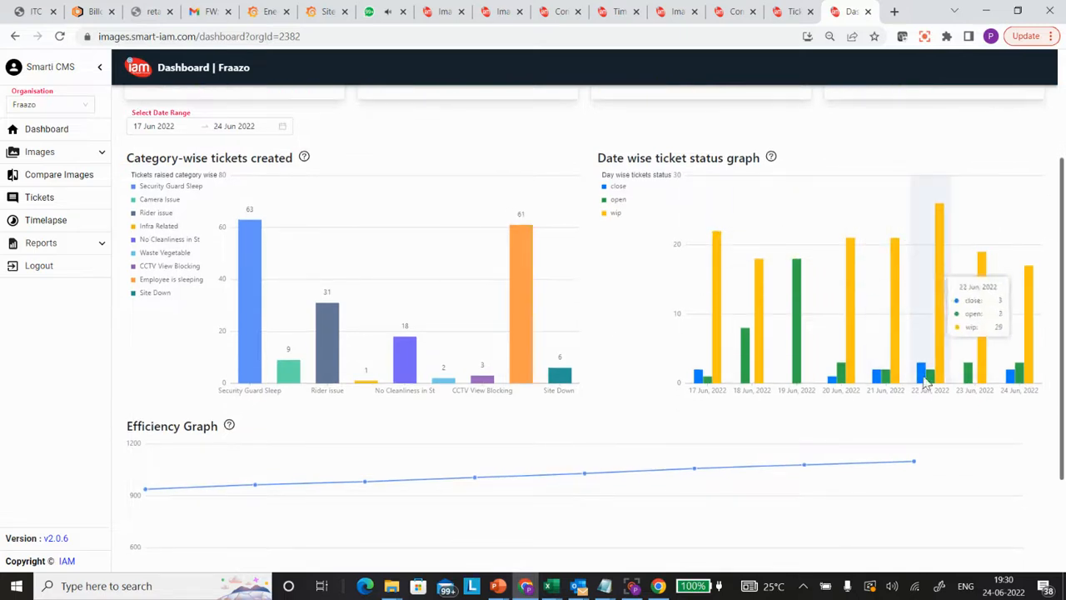
mouse_move(463, 293)
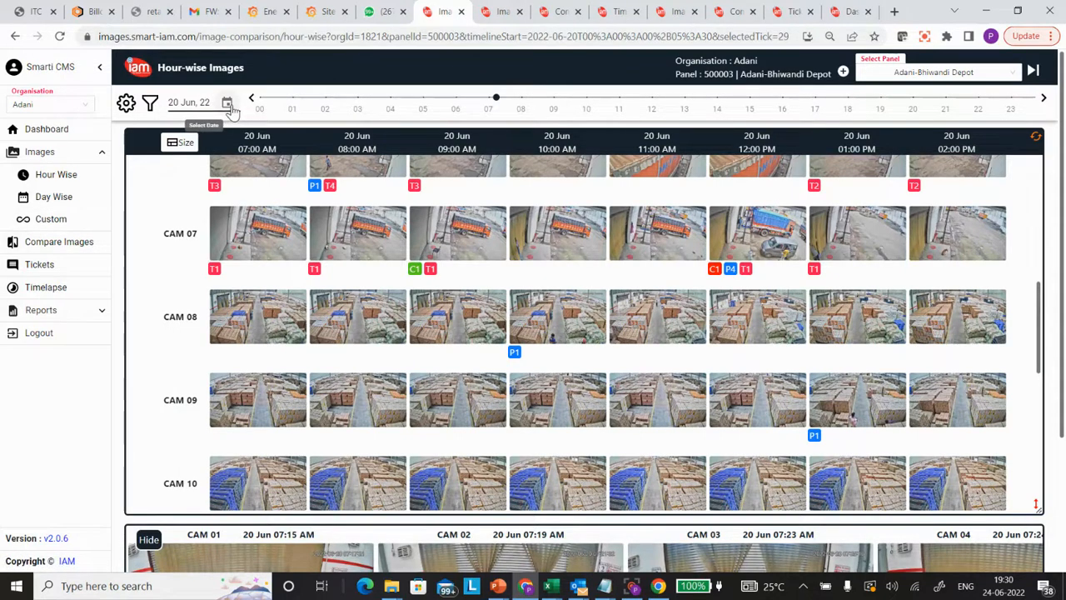
- Switch the hour-wise images to 16 June and browse the camera grid through CAM 08
left_click(227, 102)
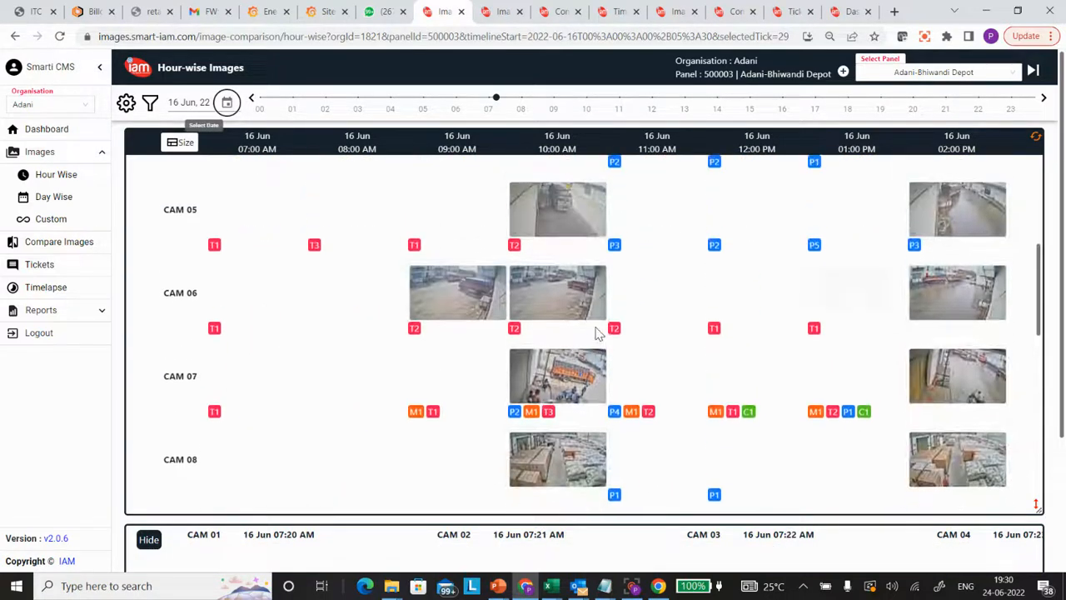
scroll("down", 3)
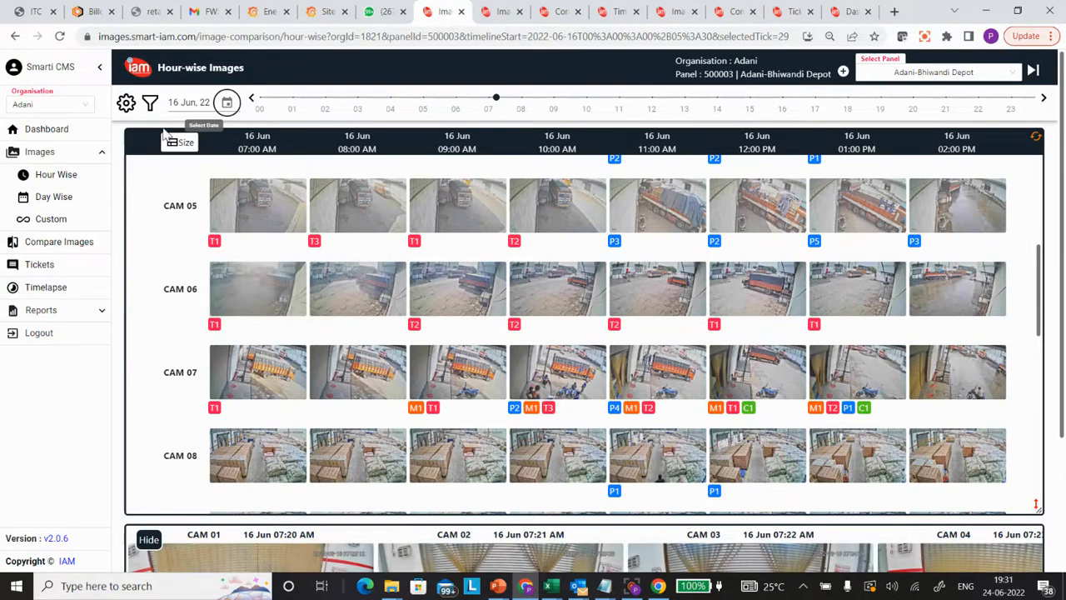
- Filter the 16 June hour-wise images to those tagged 'person' and save the filter
left_click(150, 104)
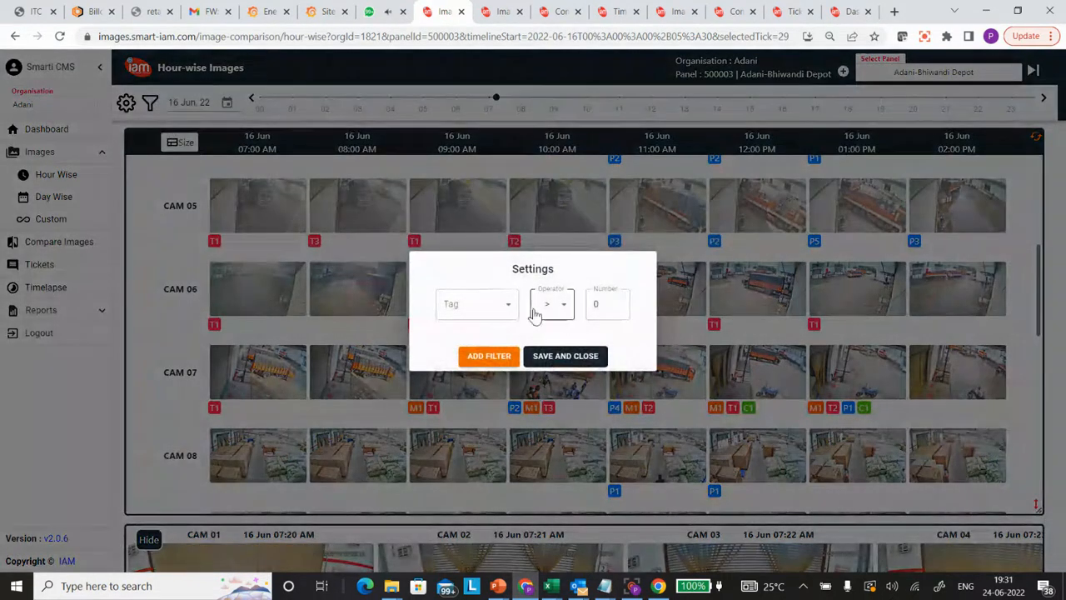
left_click(476, 303)
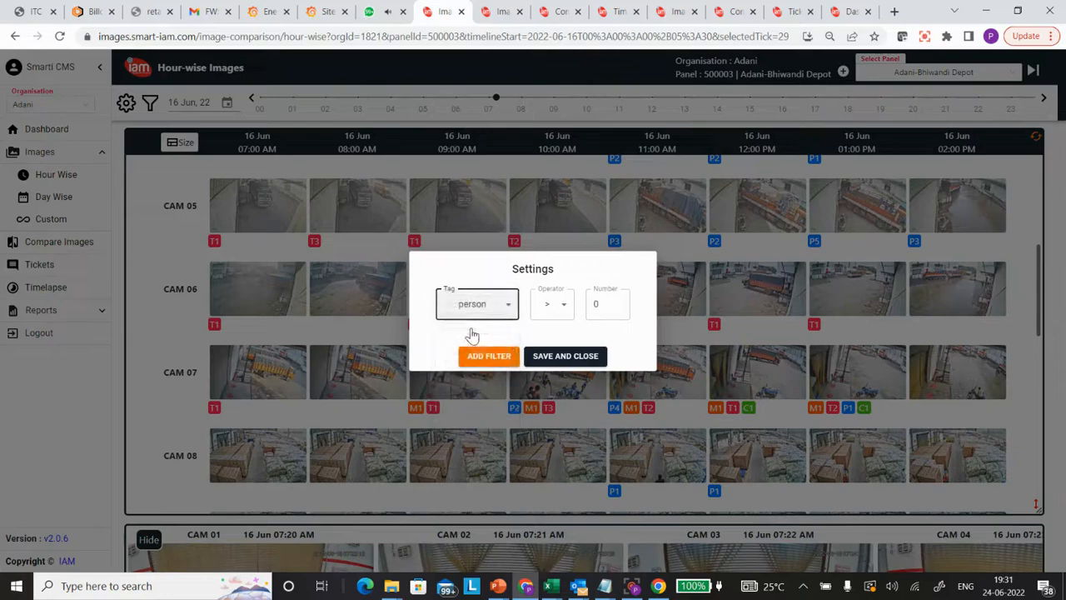
left_click(490, 356)
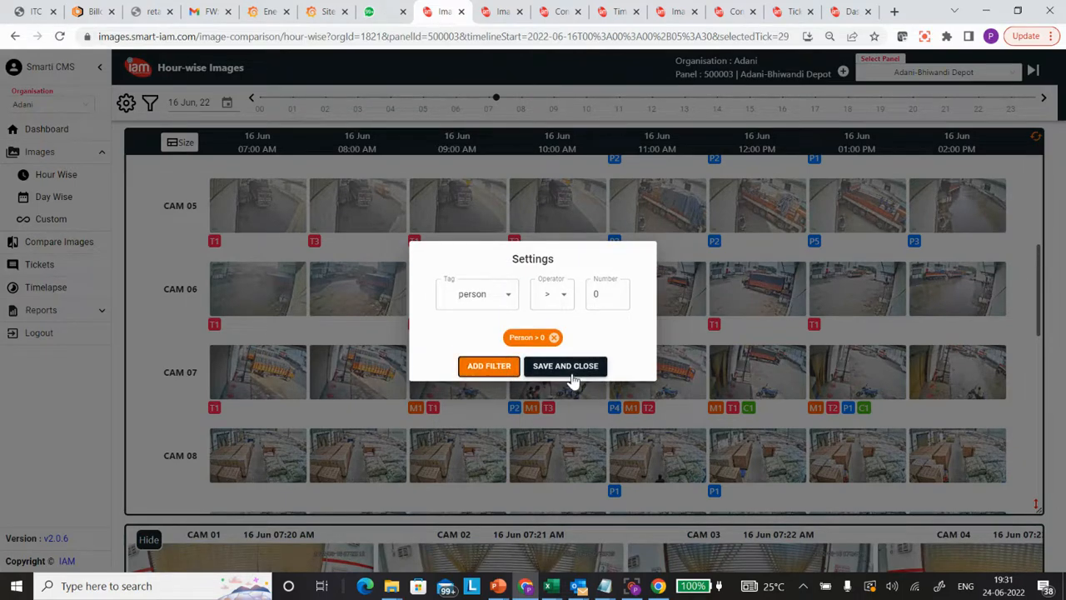
left_click(566, 367)
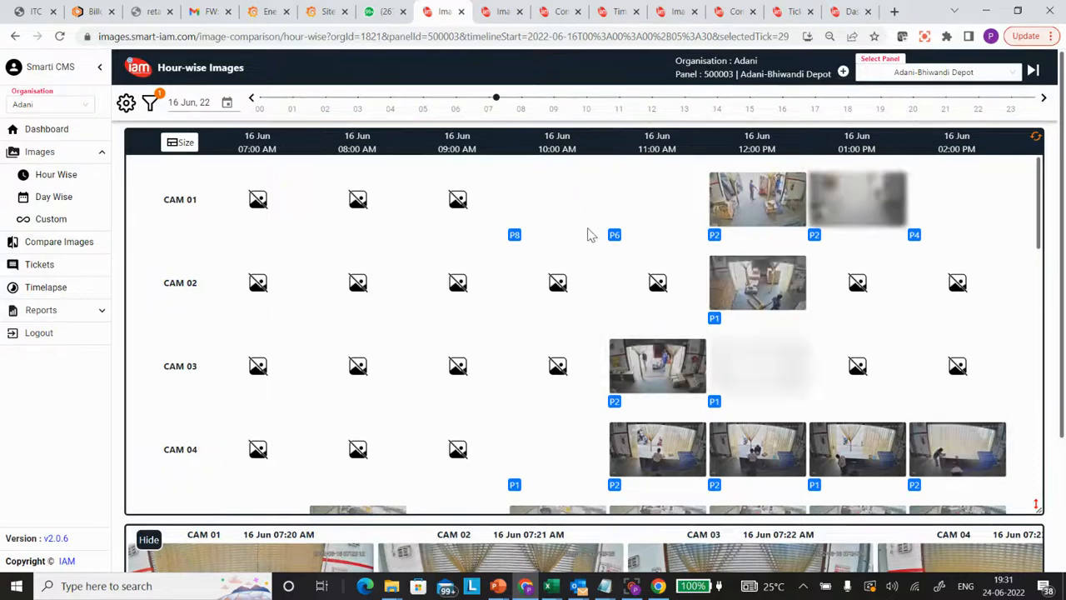
- View CAM 01's 11 AM snapshot with six detected people, then return to the grid
scroll("down", 3)
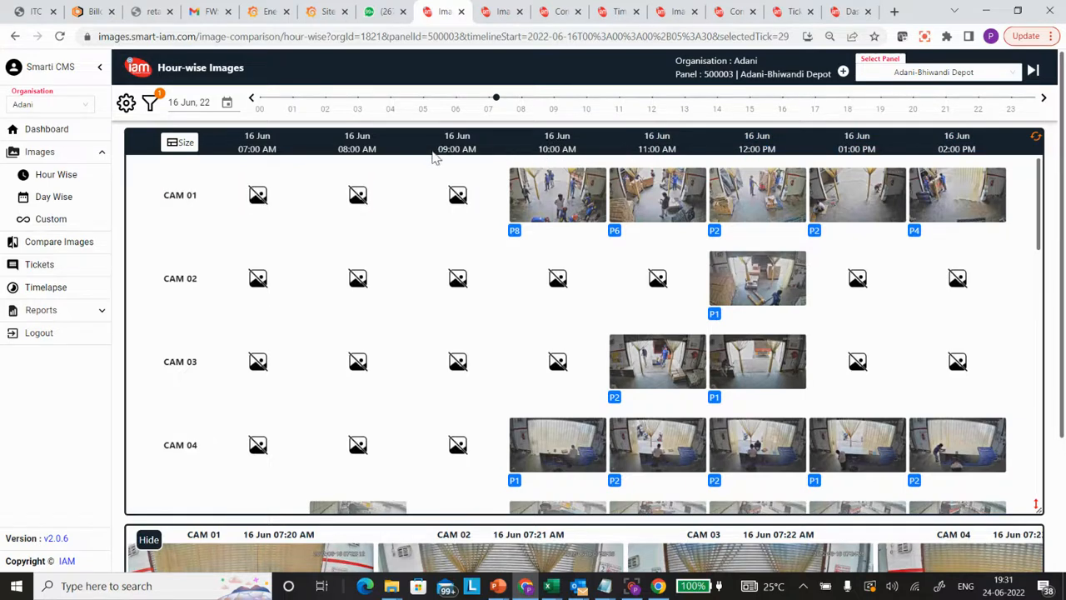
scroll("down", 3)
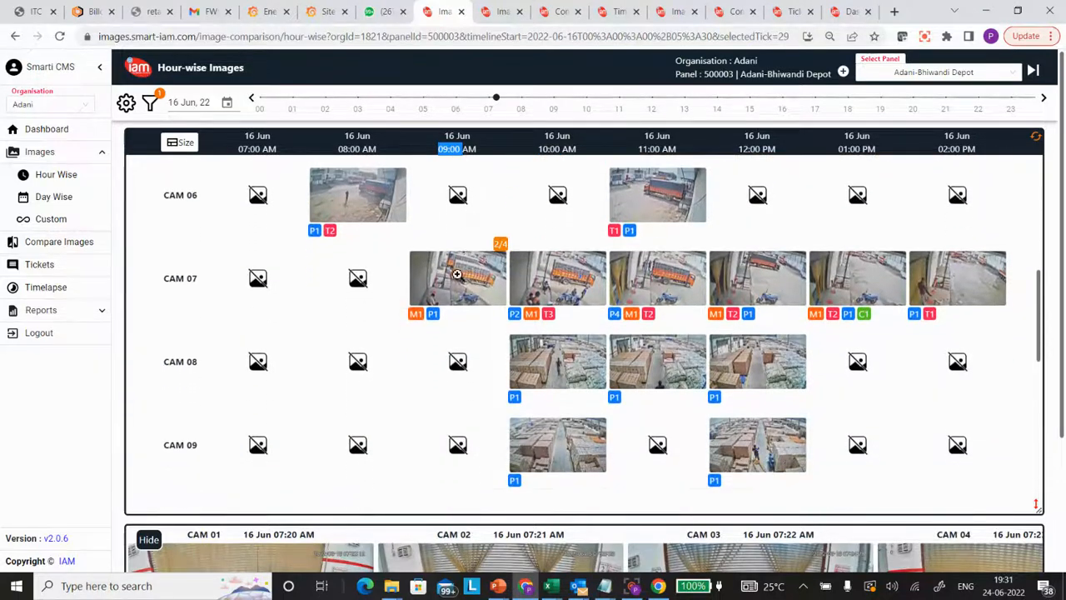
left_click(456, 276)
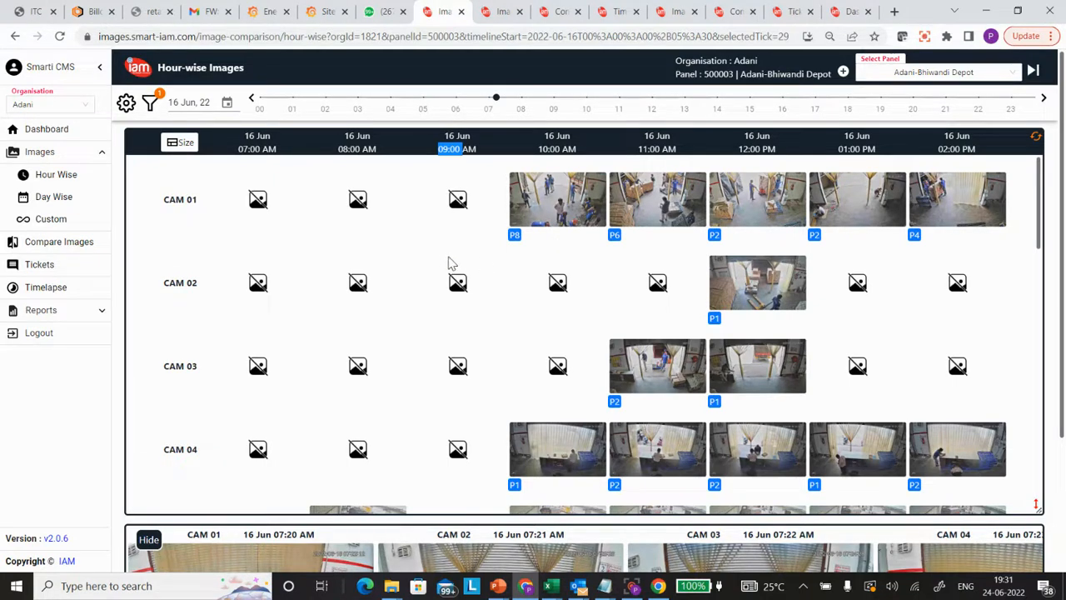
mouse_move(559, 312)
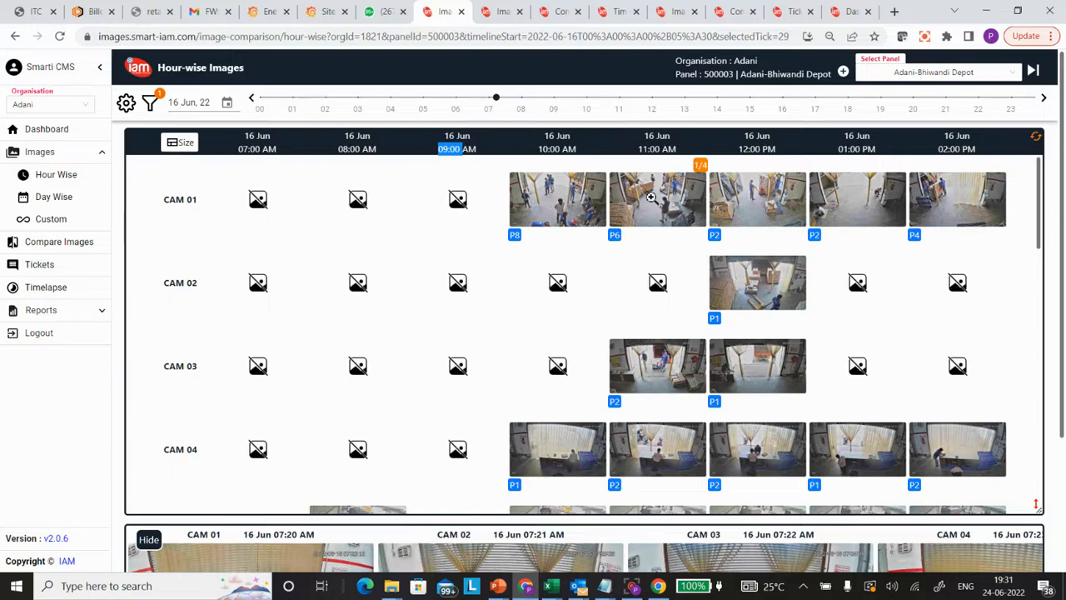
left_click(656, 198)
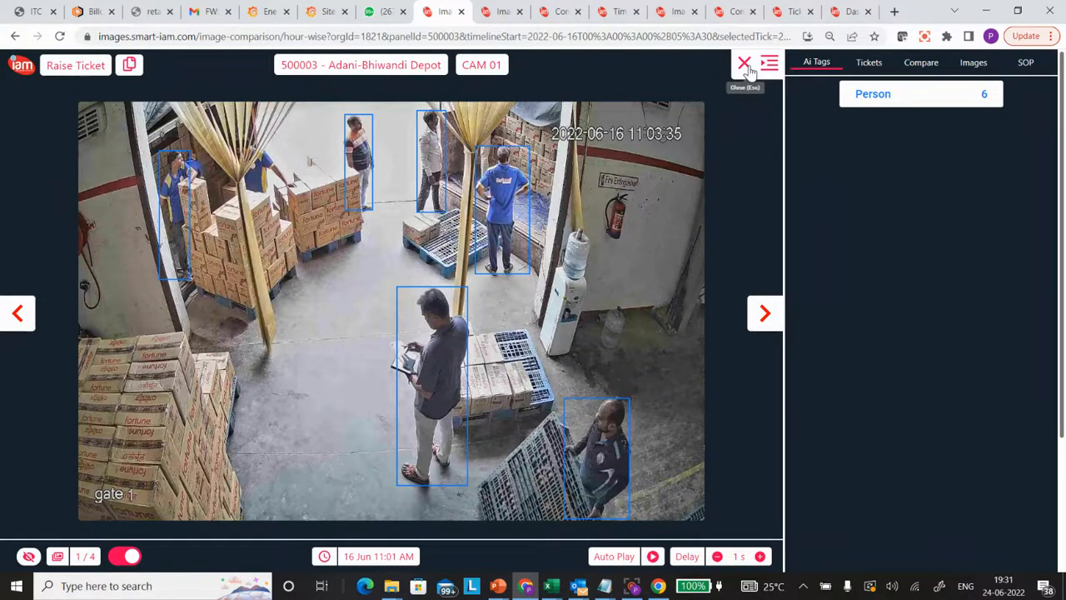
left_click(743, 64)
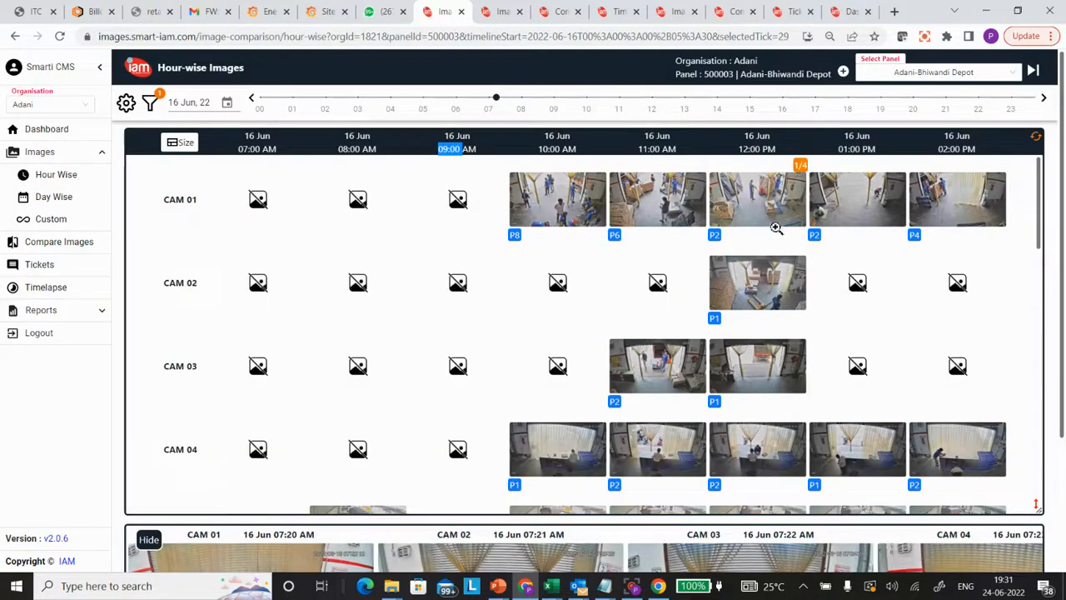